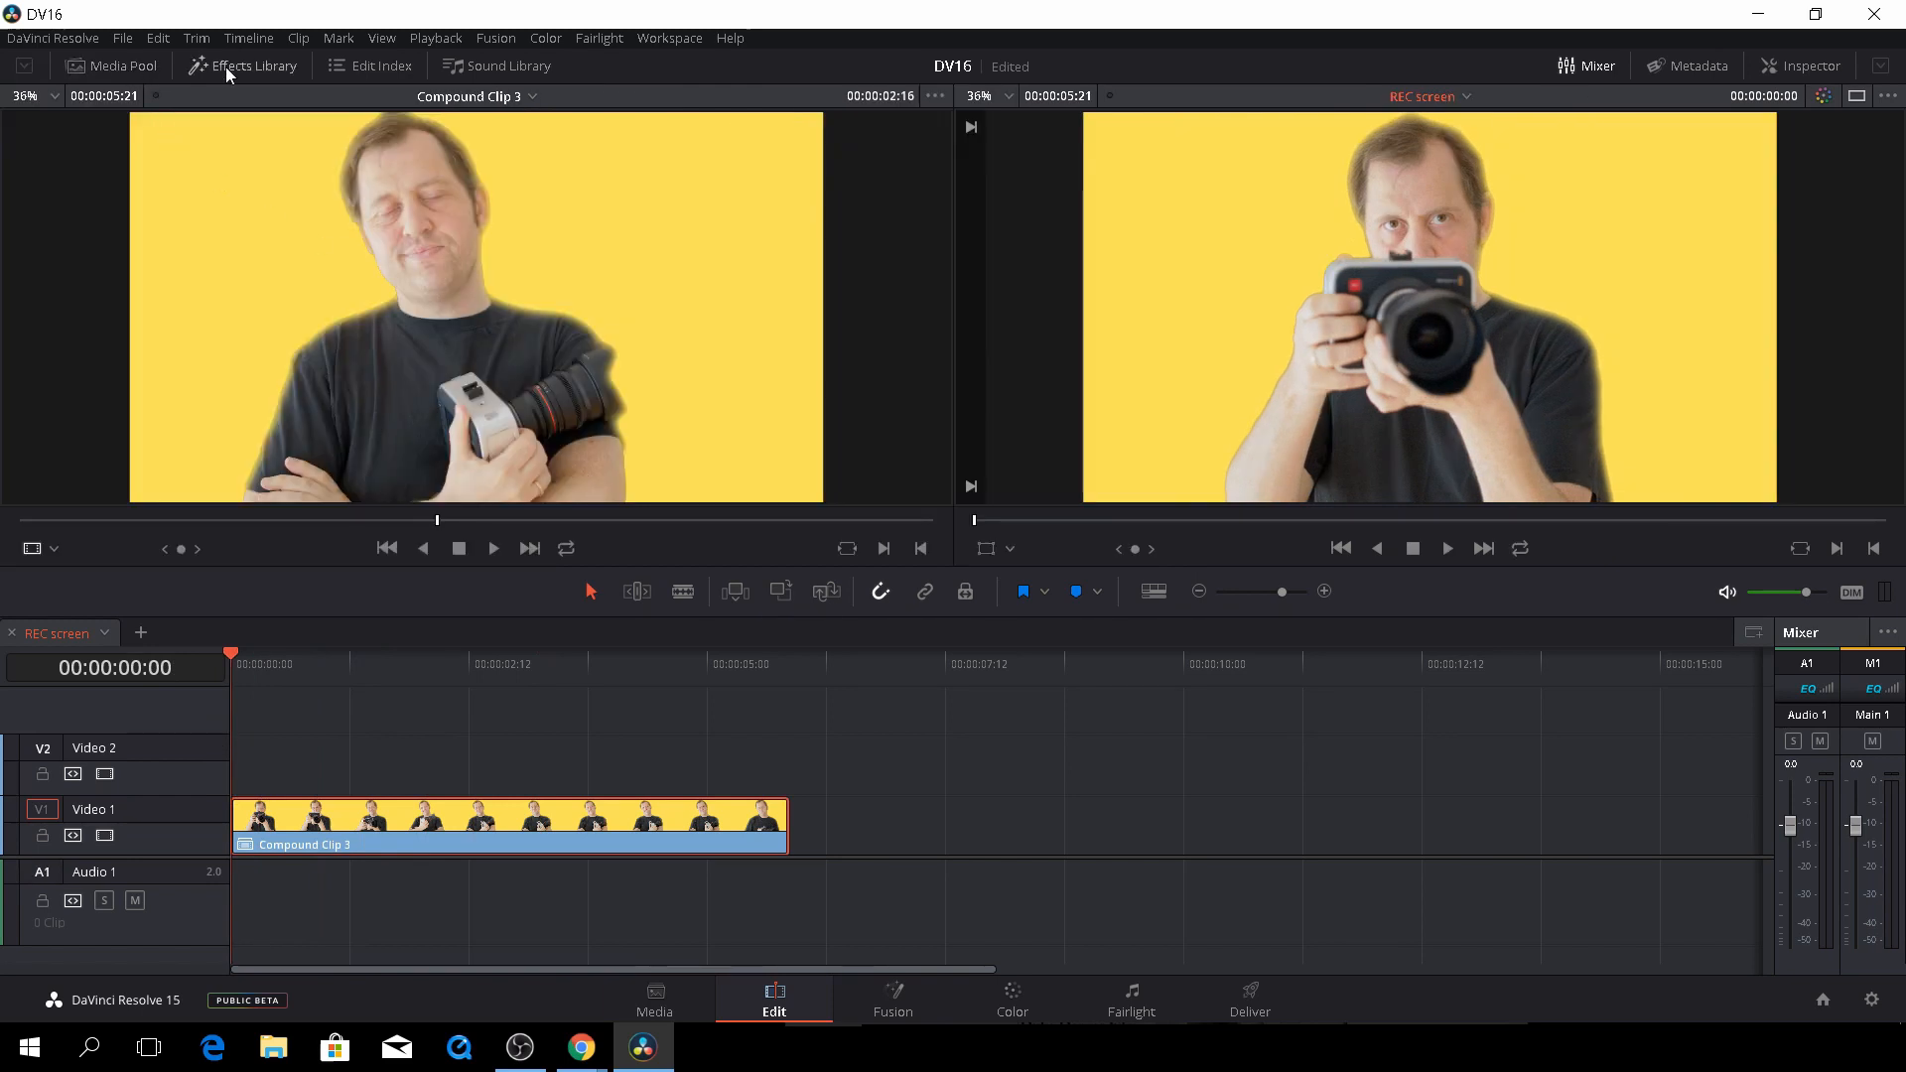
Step: Add a 3D Lower 3rd Sliding Block title on V2 above the yellow-background clip
left_click(241, 66)
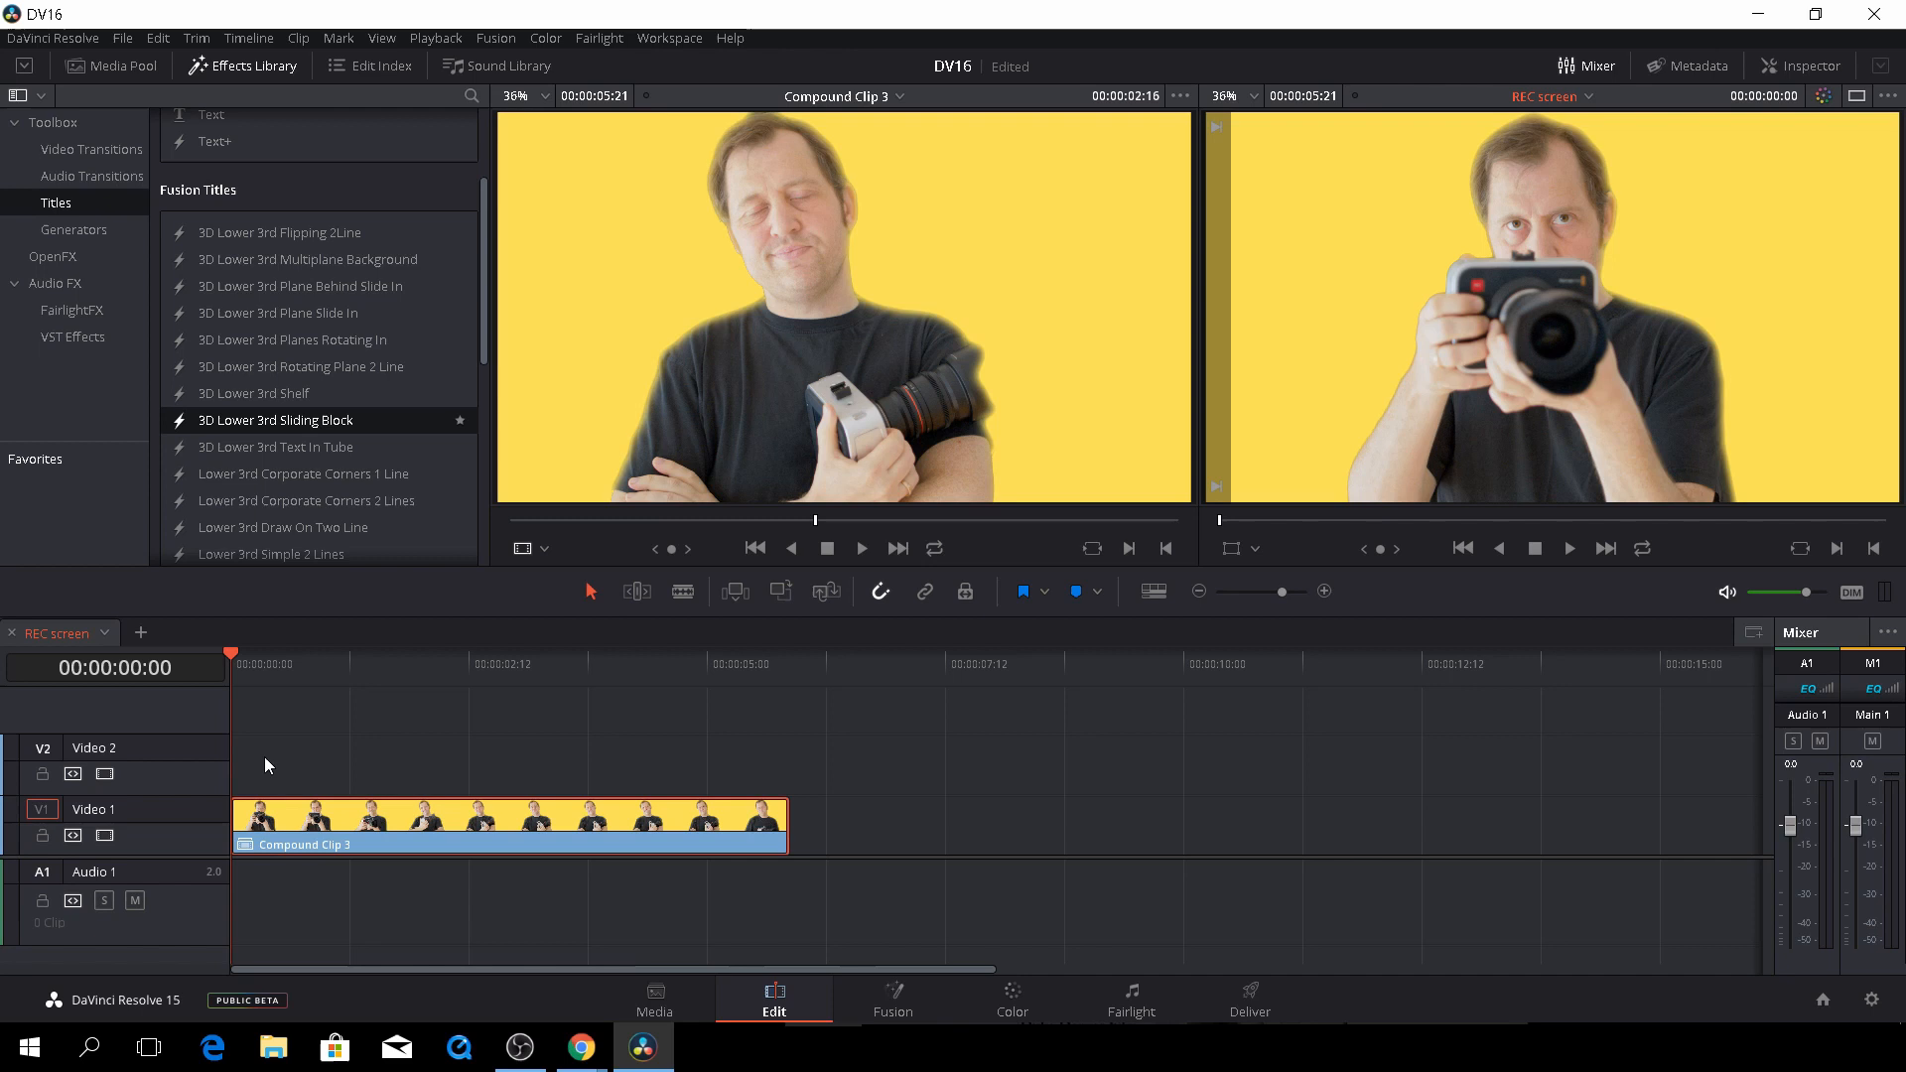
left_click_drag(274, 419, 464, 762)
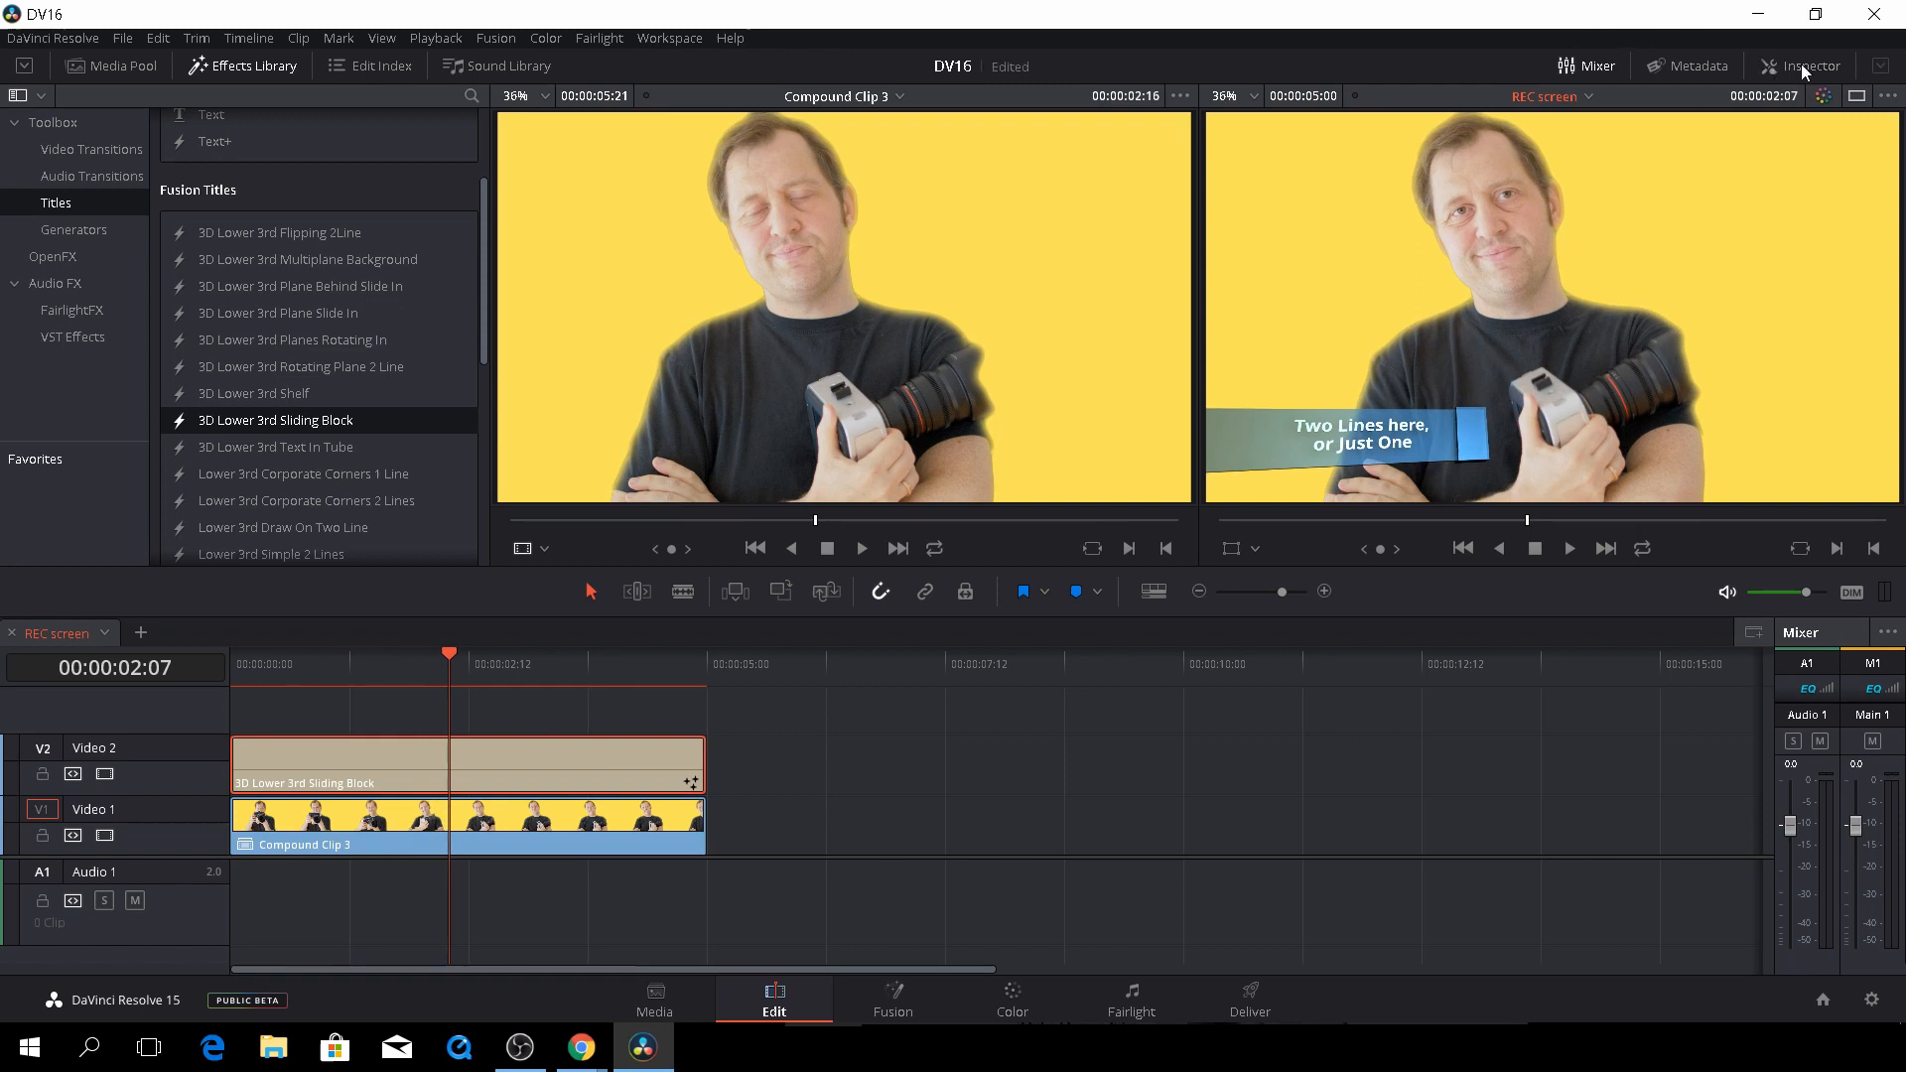
Step: Replace the placeholder Styled Text with 'Claus Lund' and 'Filmmaker' on two lines
left_click(1800, 66)
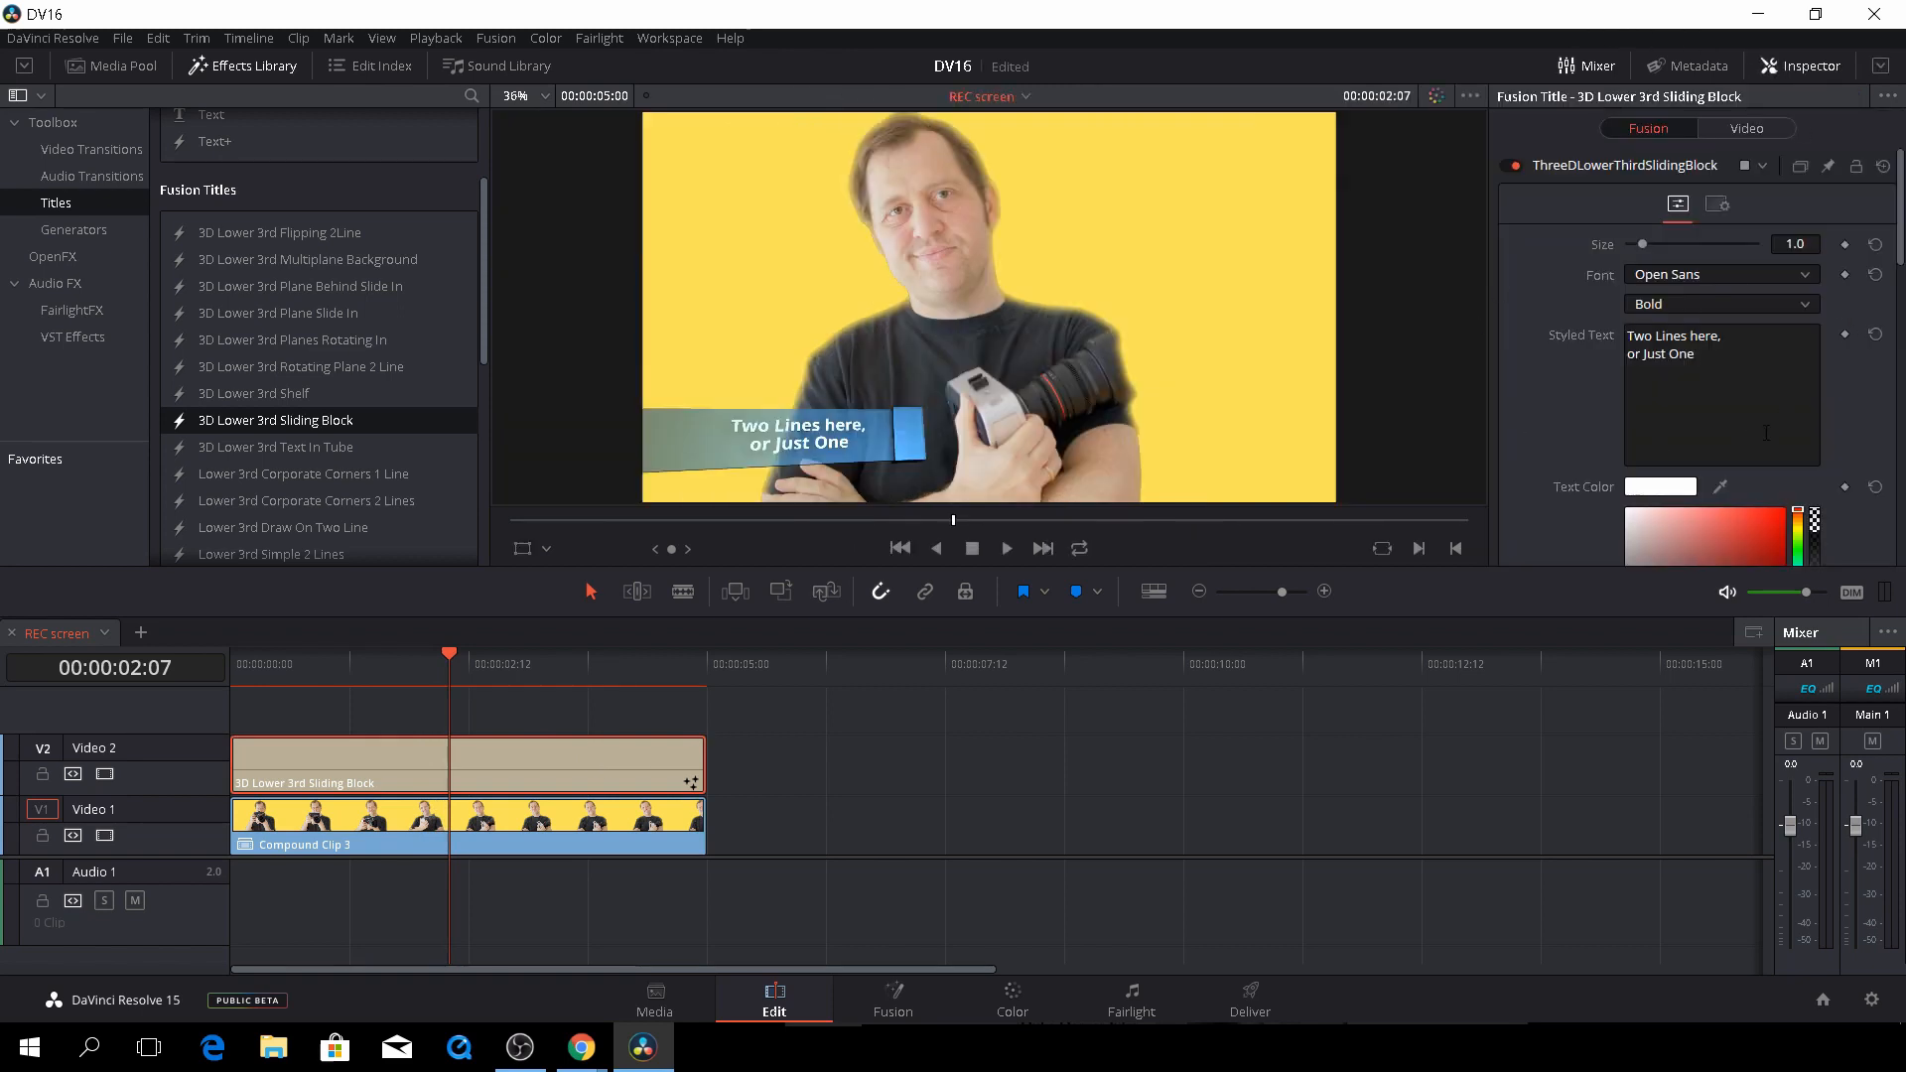
left_click(1683, 336)
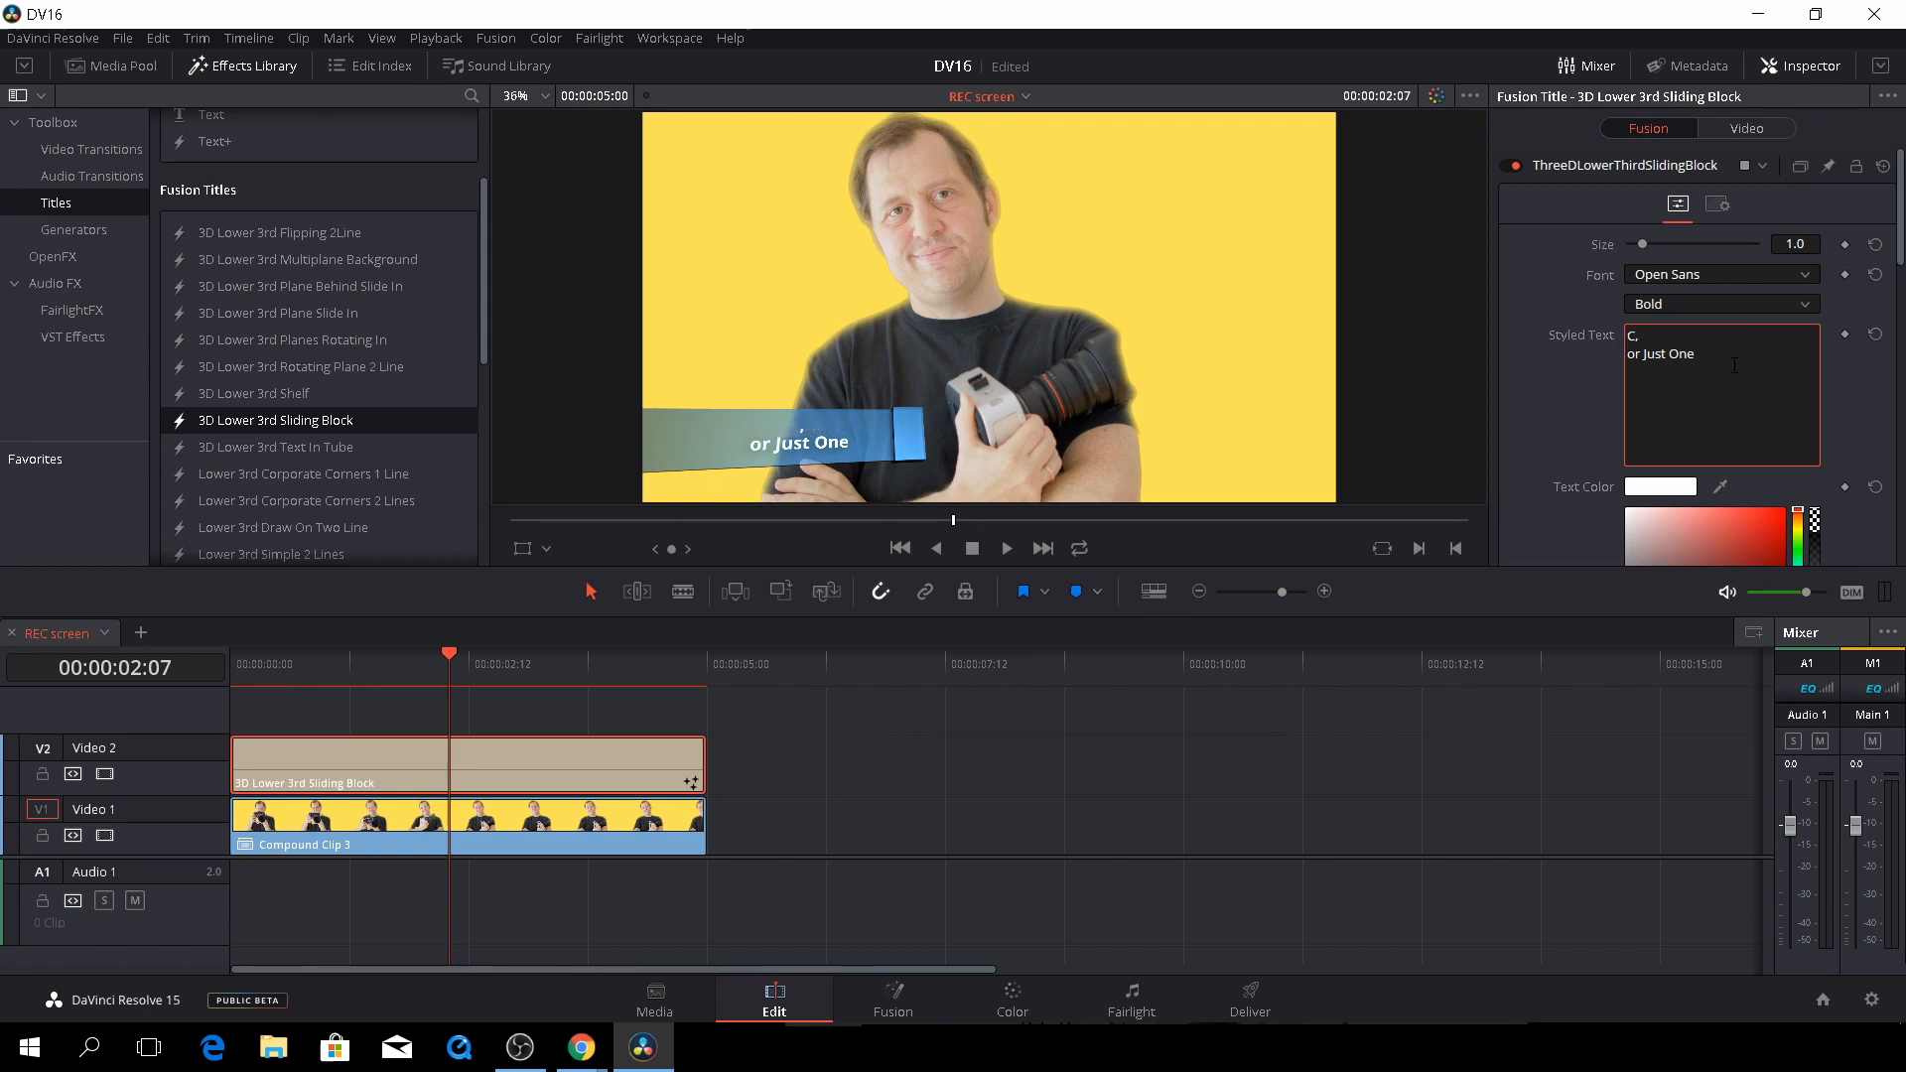
type("Claus")
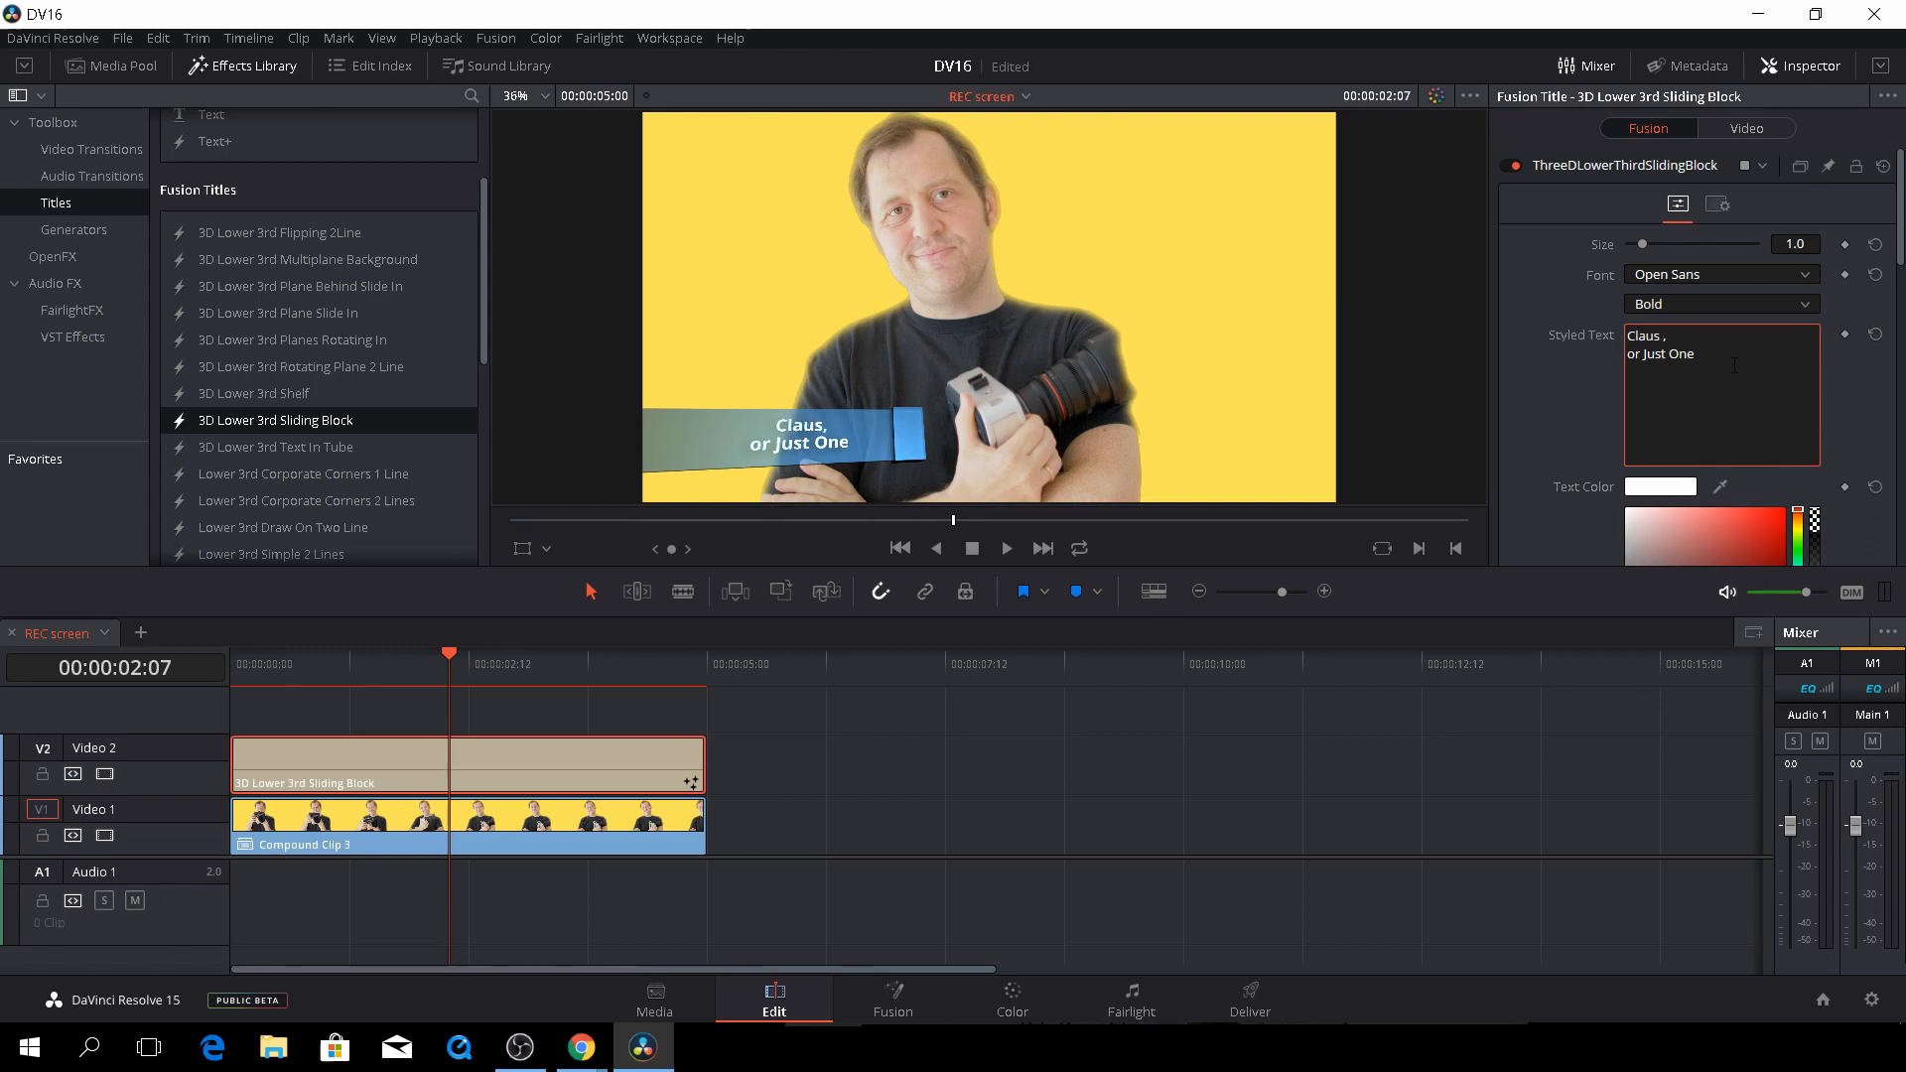
type("Lund")
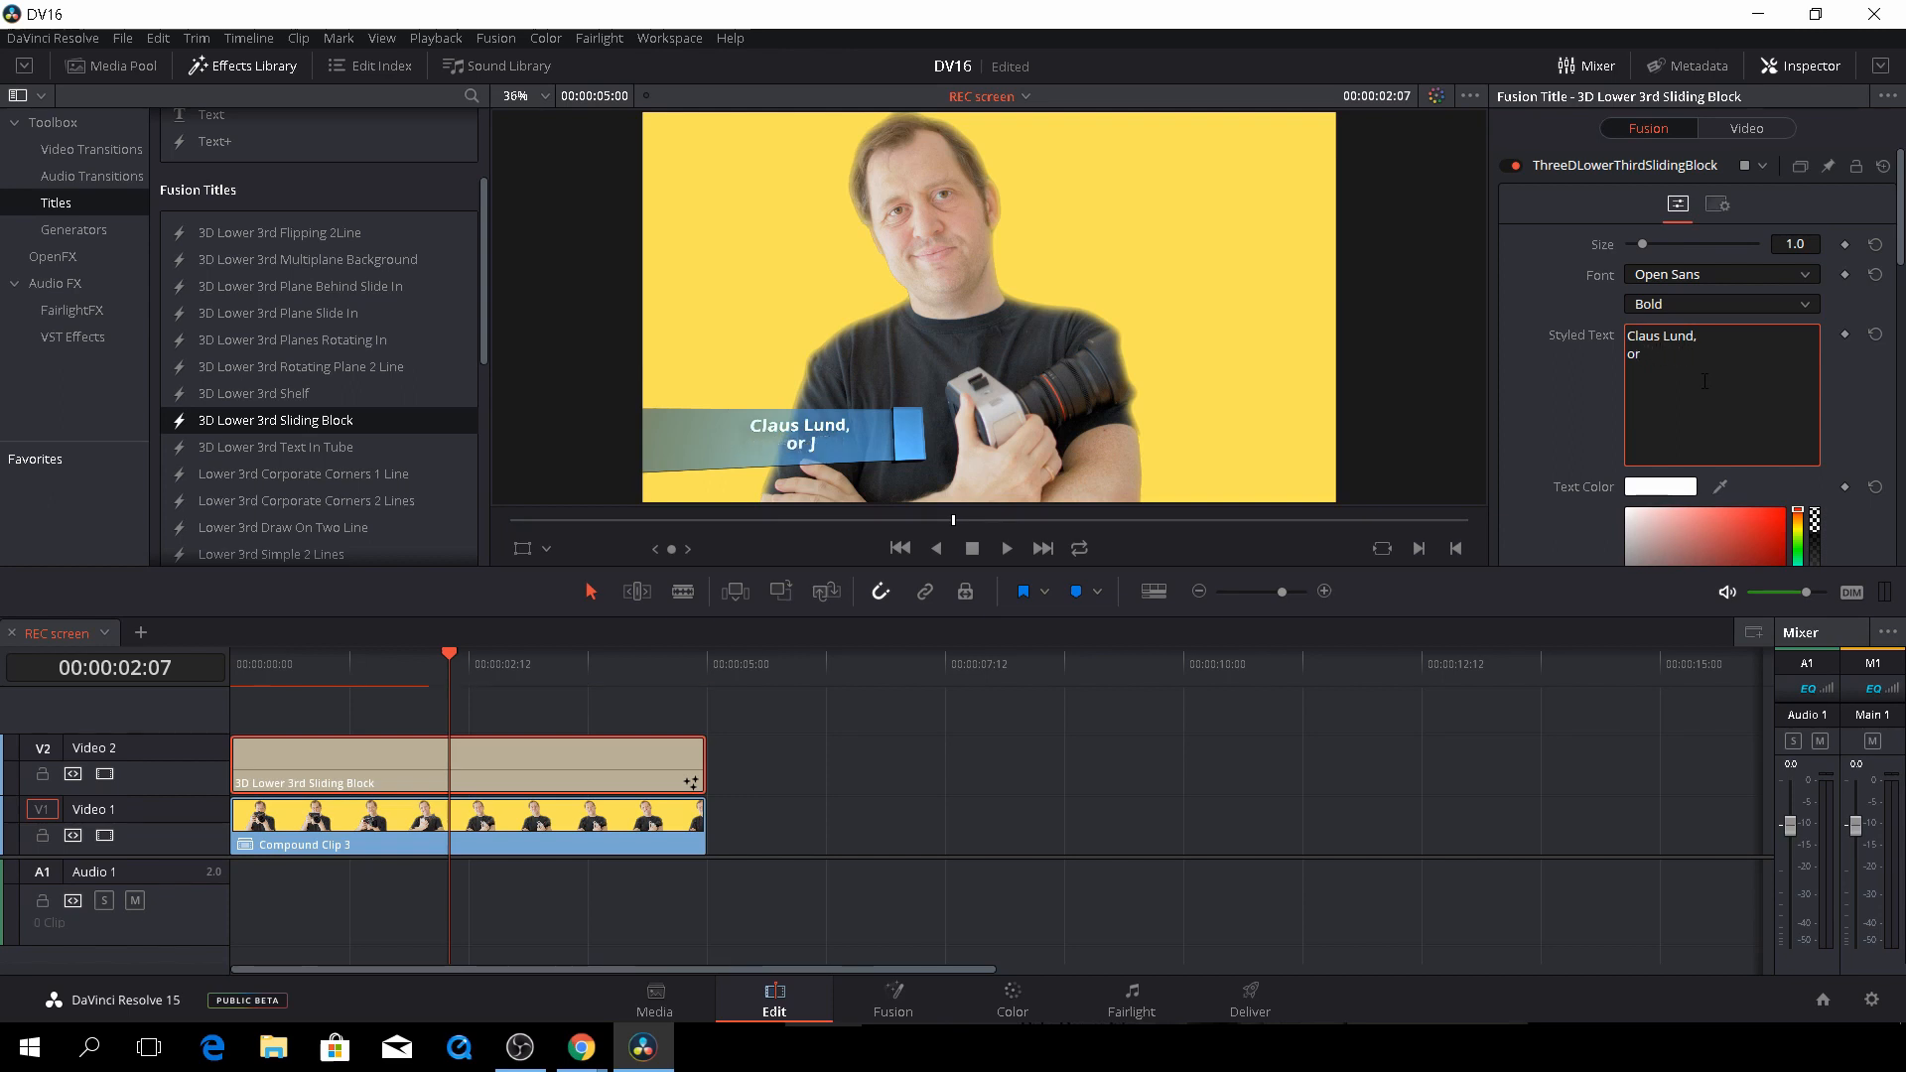
key("Backspace")
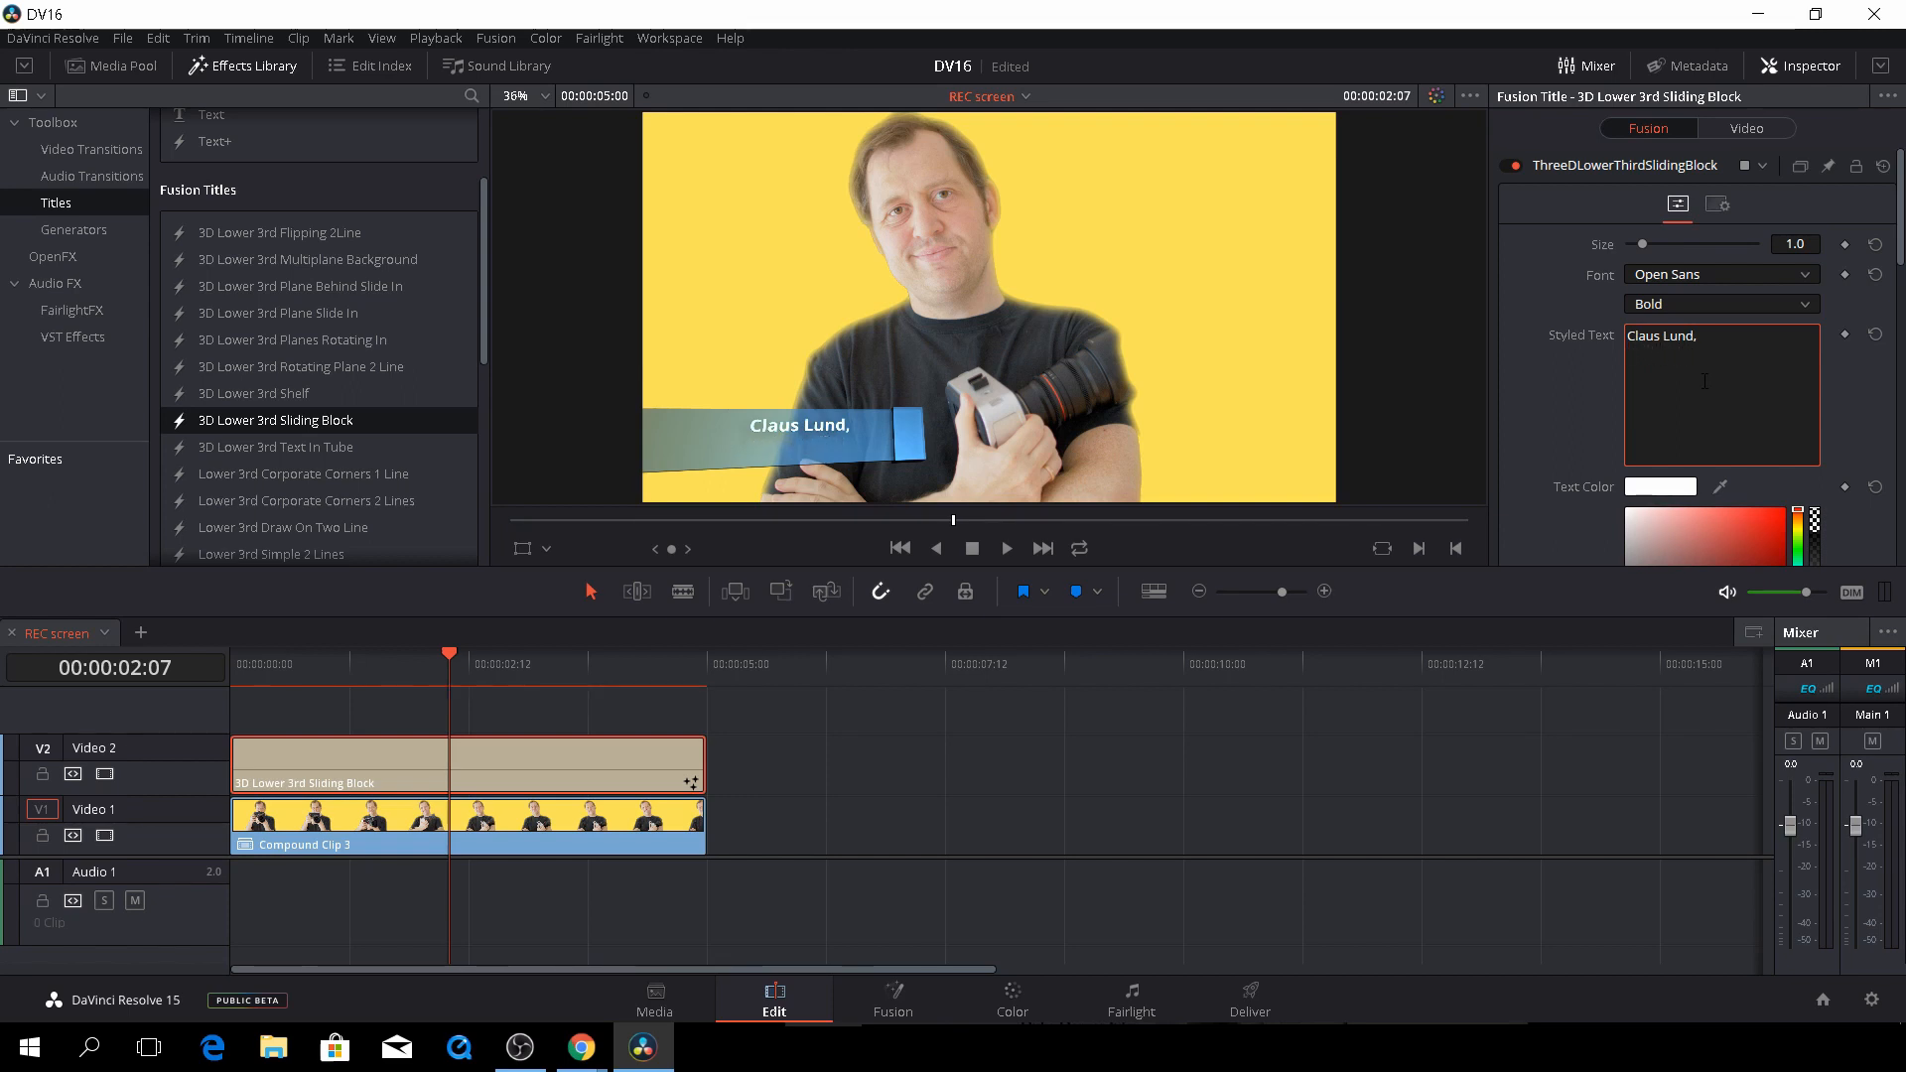
type("F")
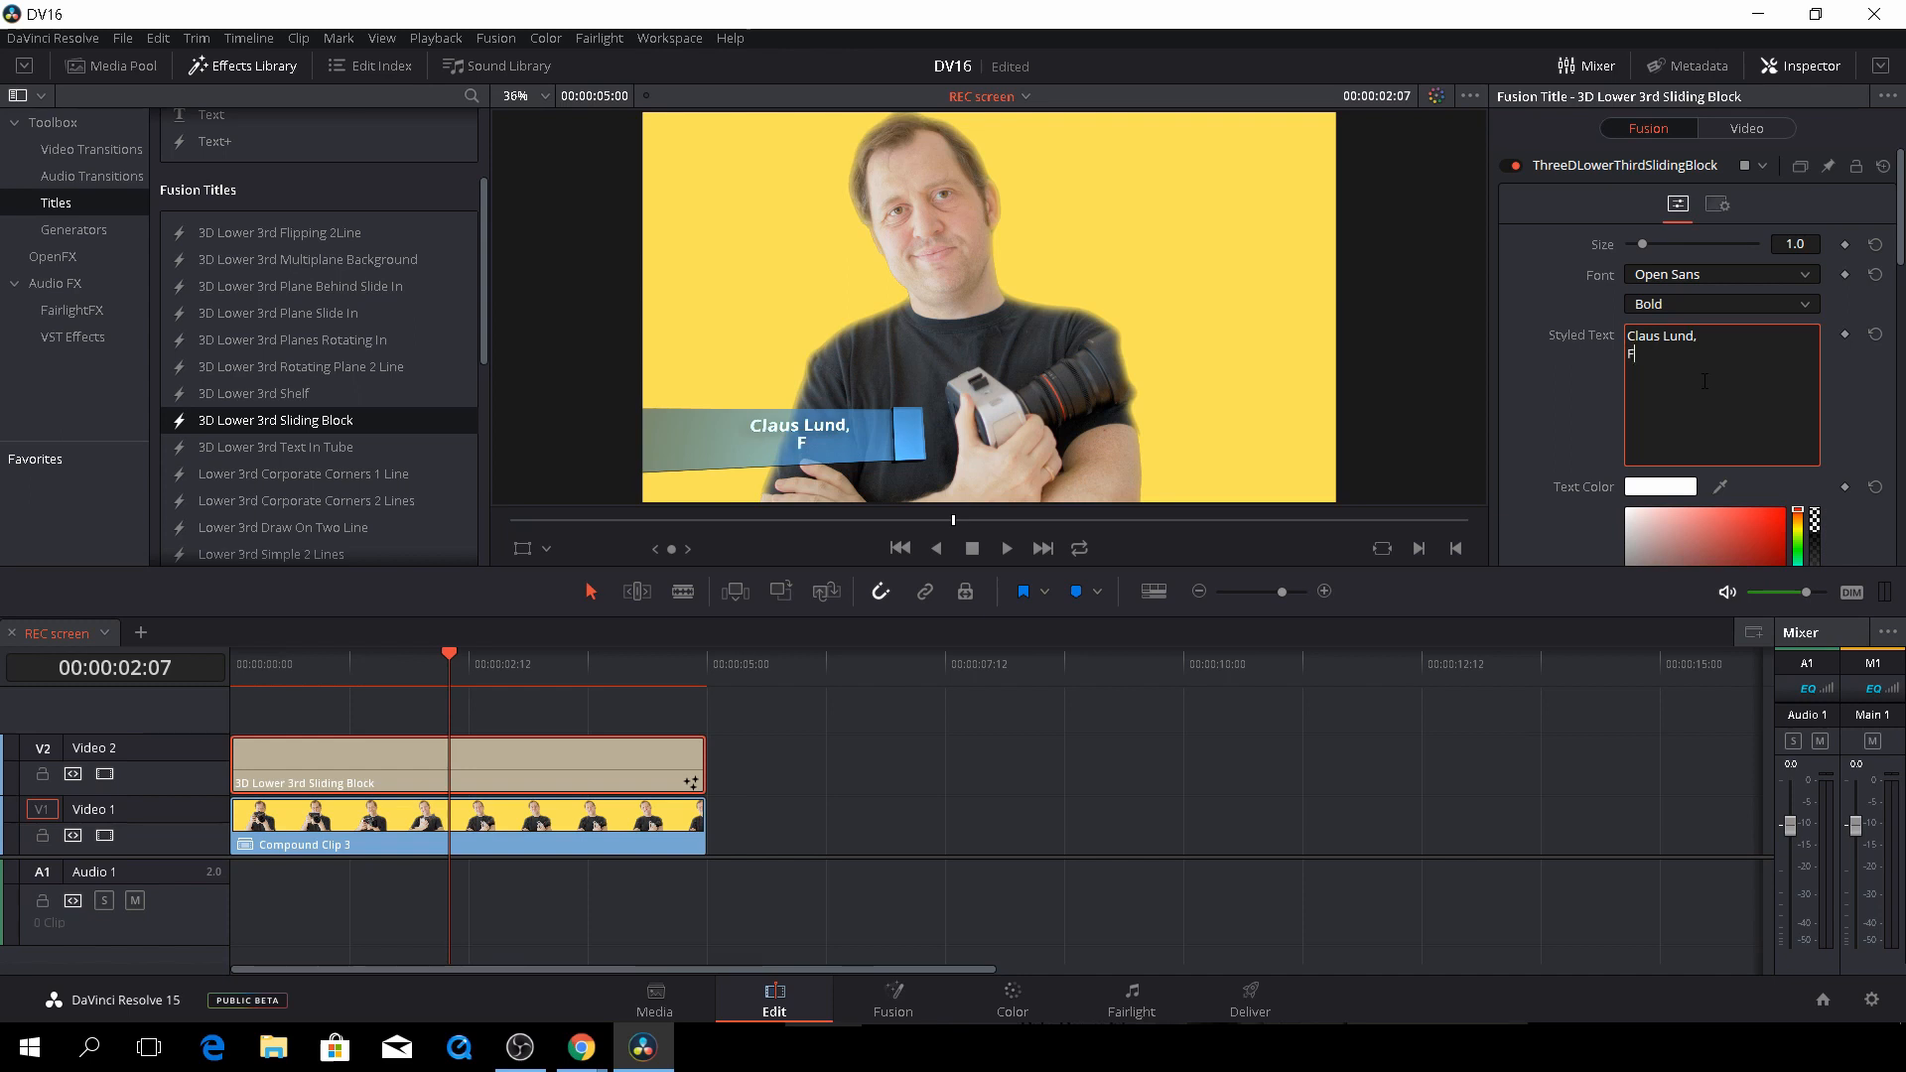
type("ilmmak")
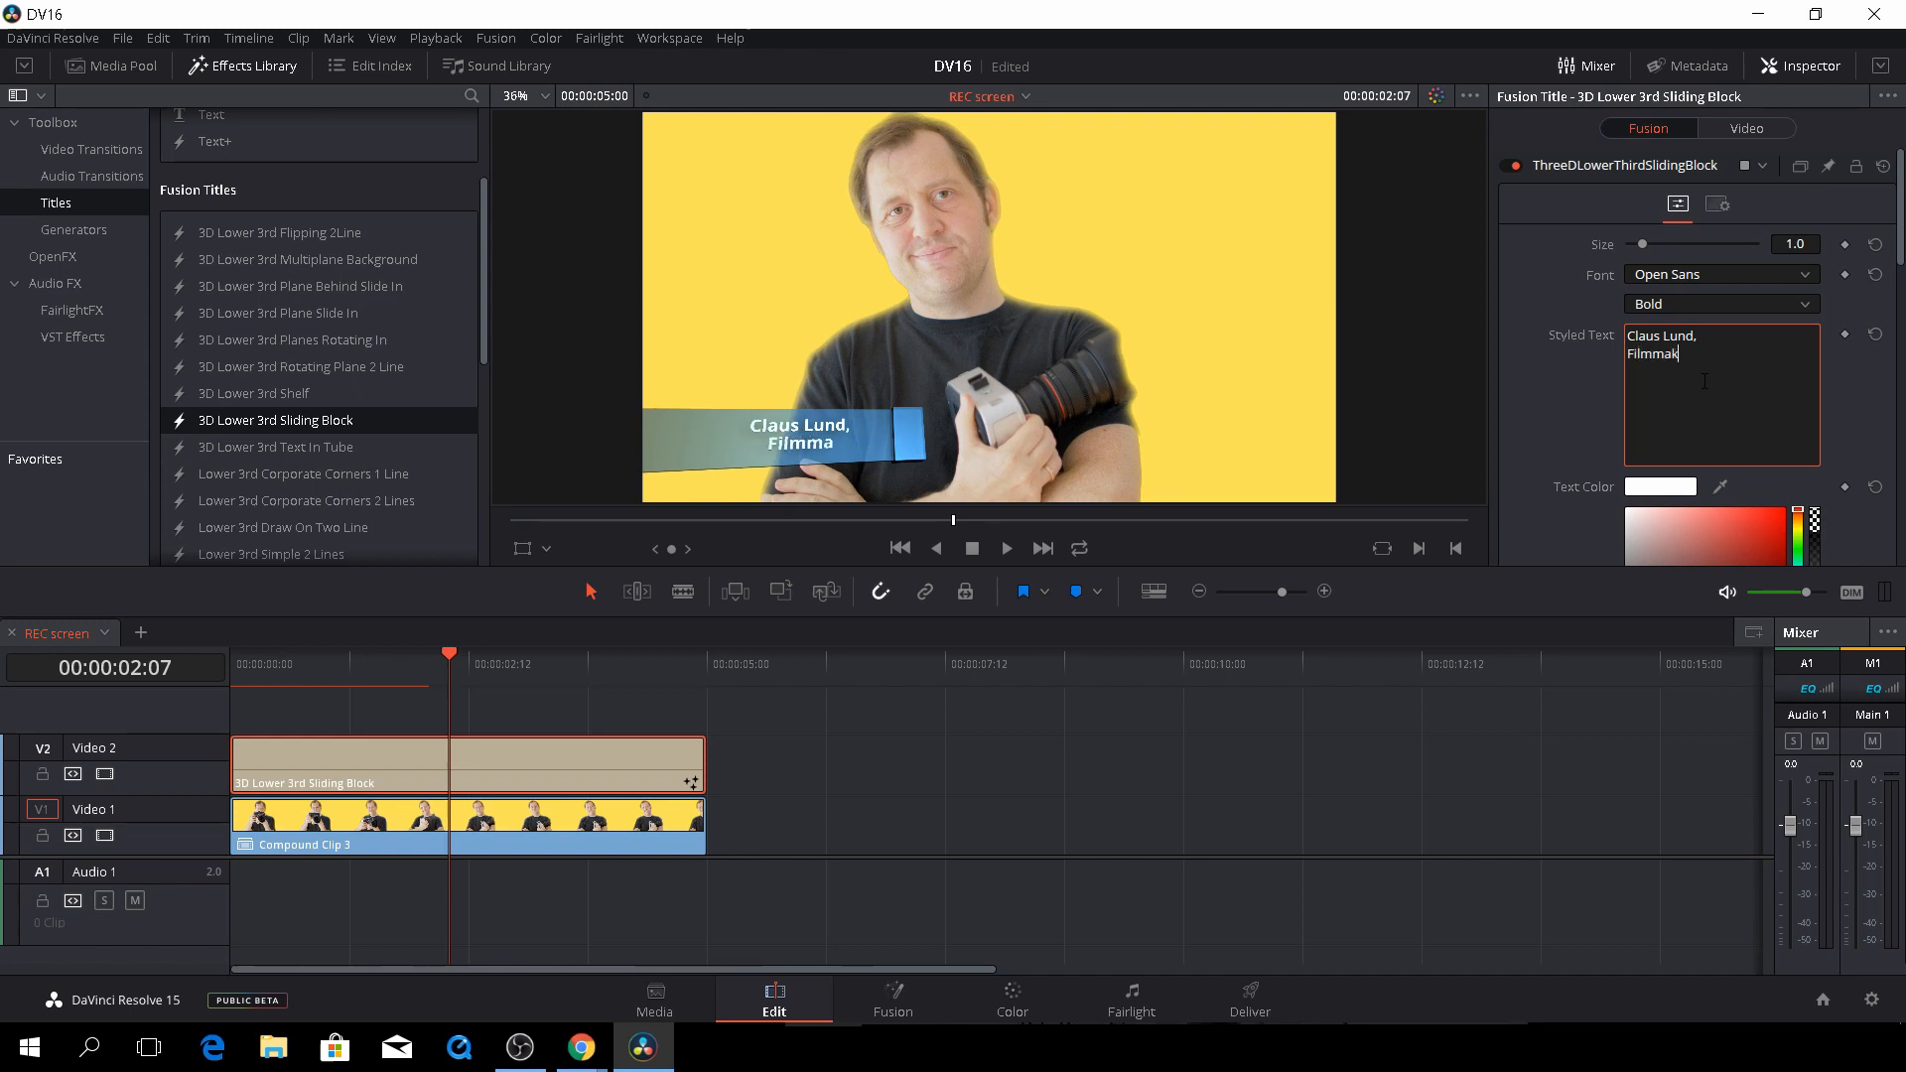
type("er")
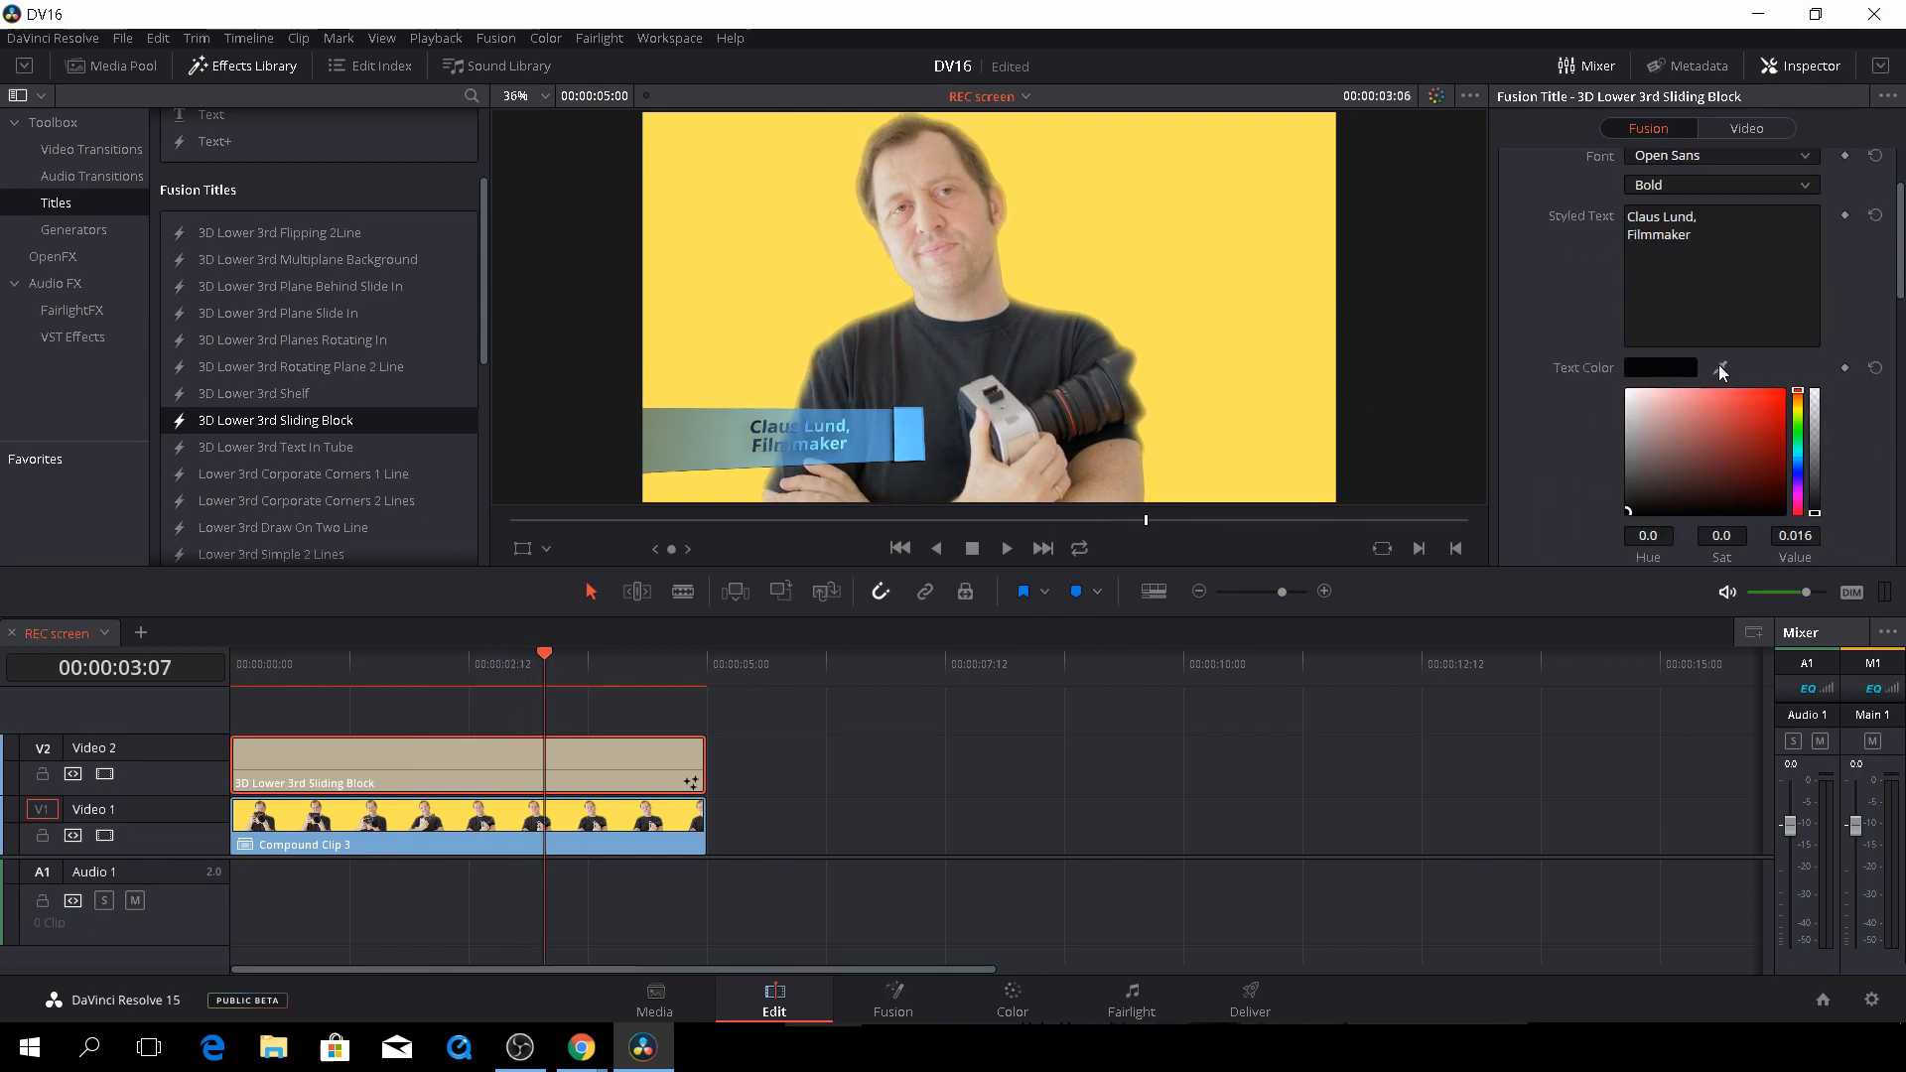
Step: Set the title's Text Color to white and preview it on an earlier frame
left_click(1719, 372)
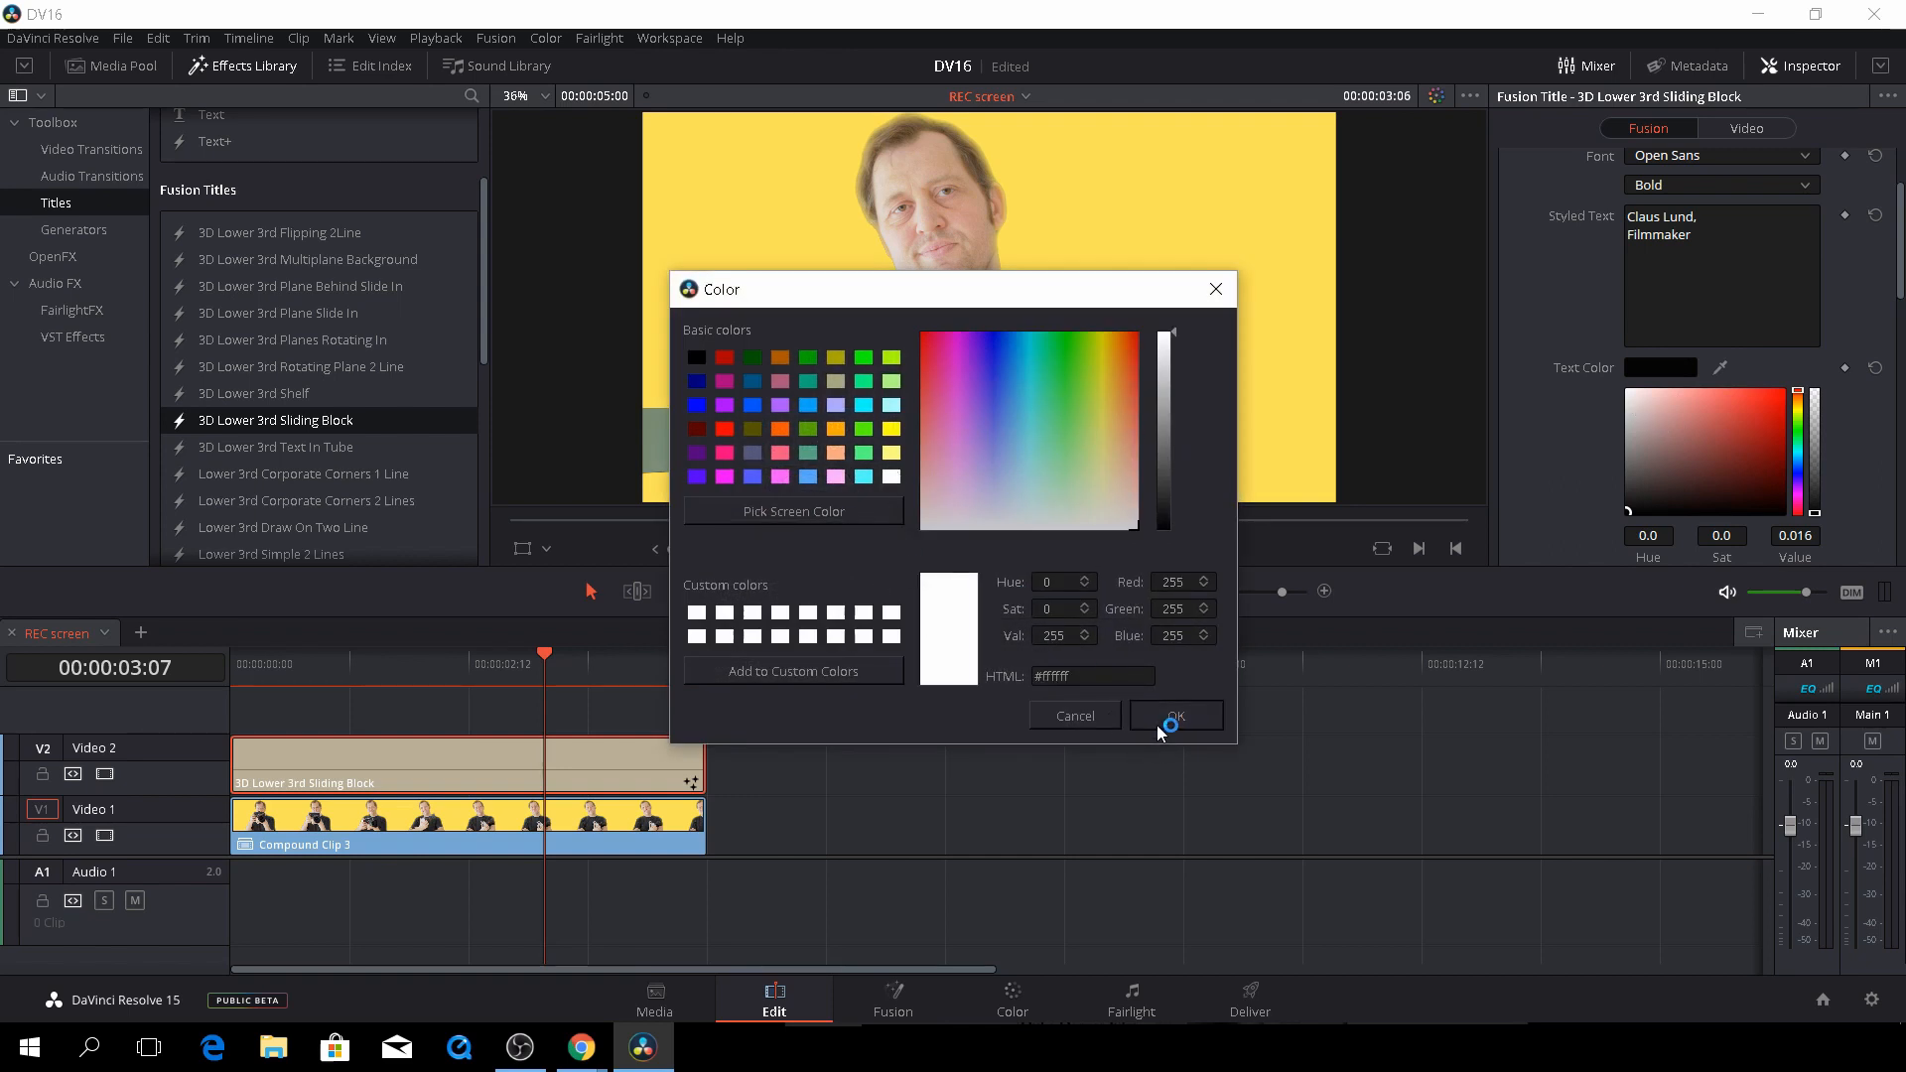
left_click(1173, 716)
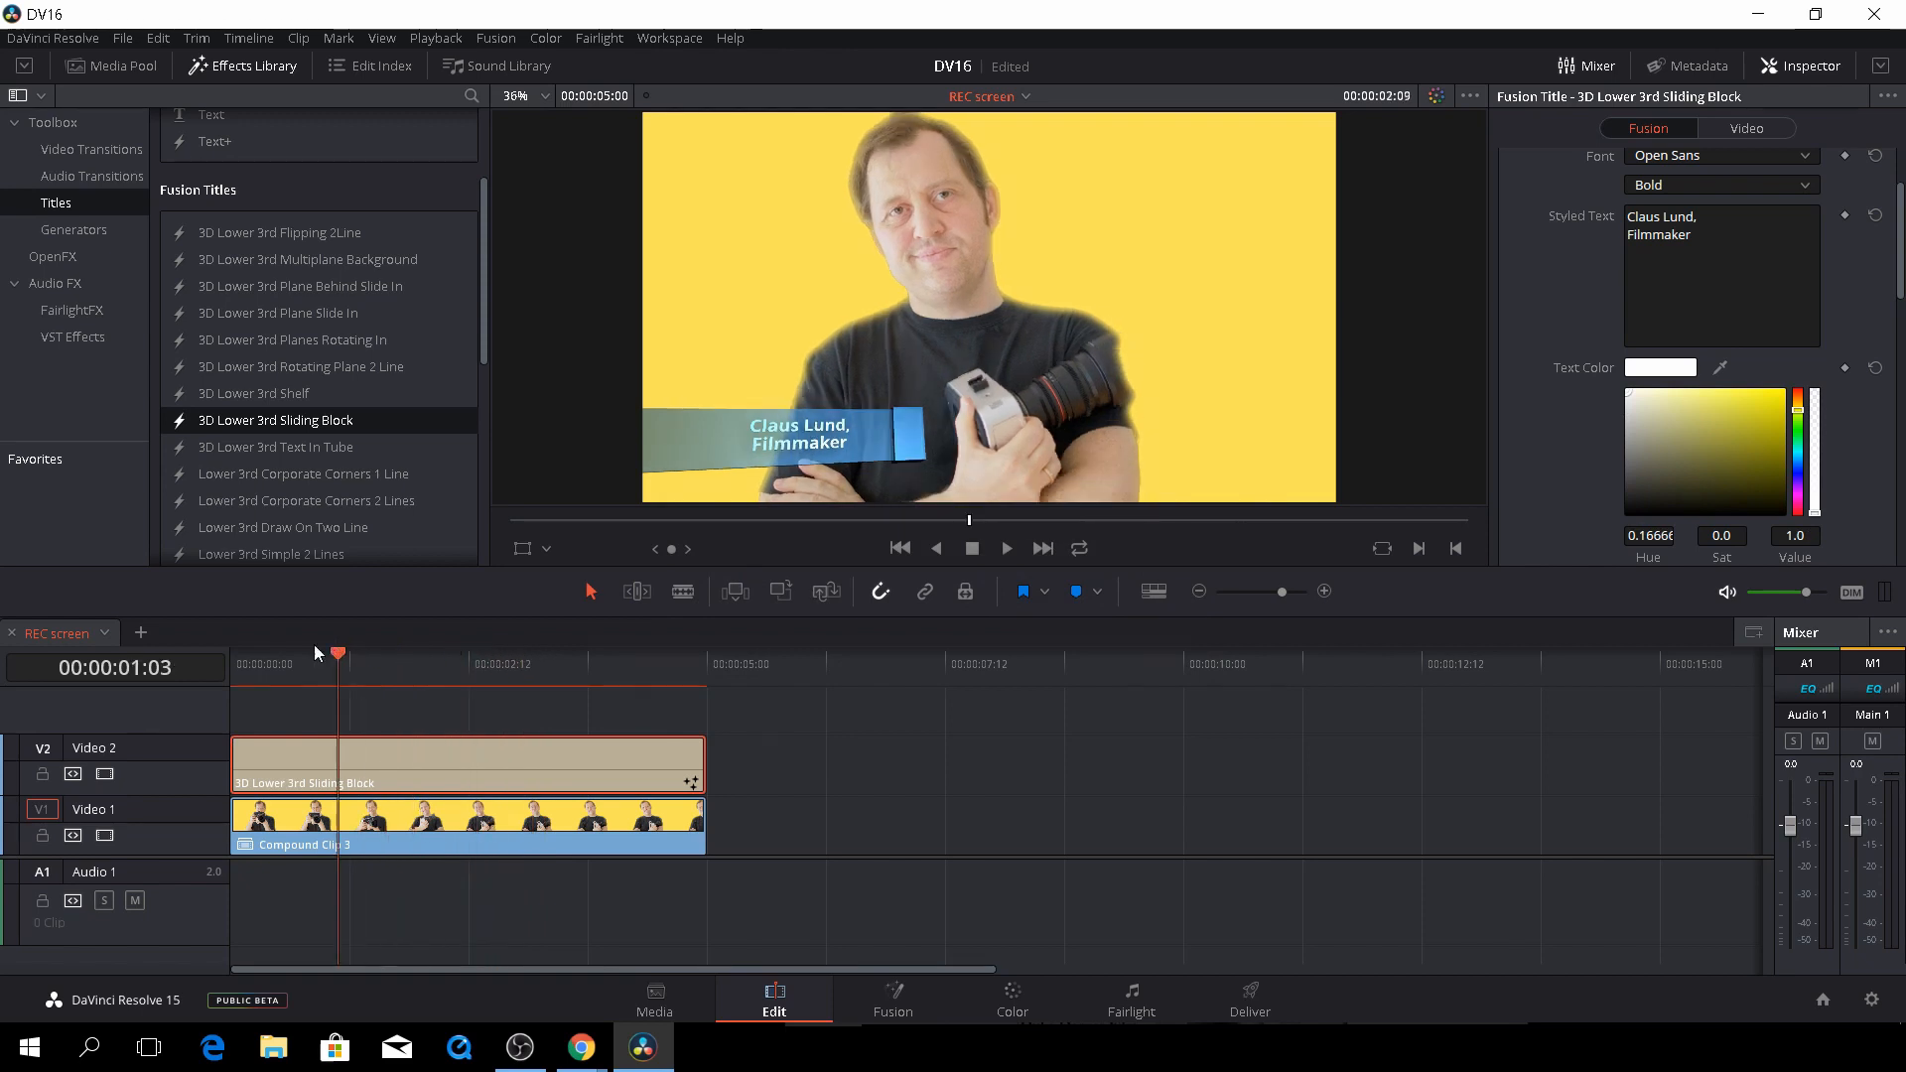
left_click(497, 663)
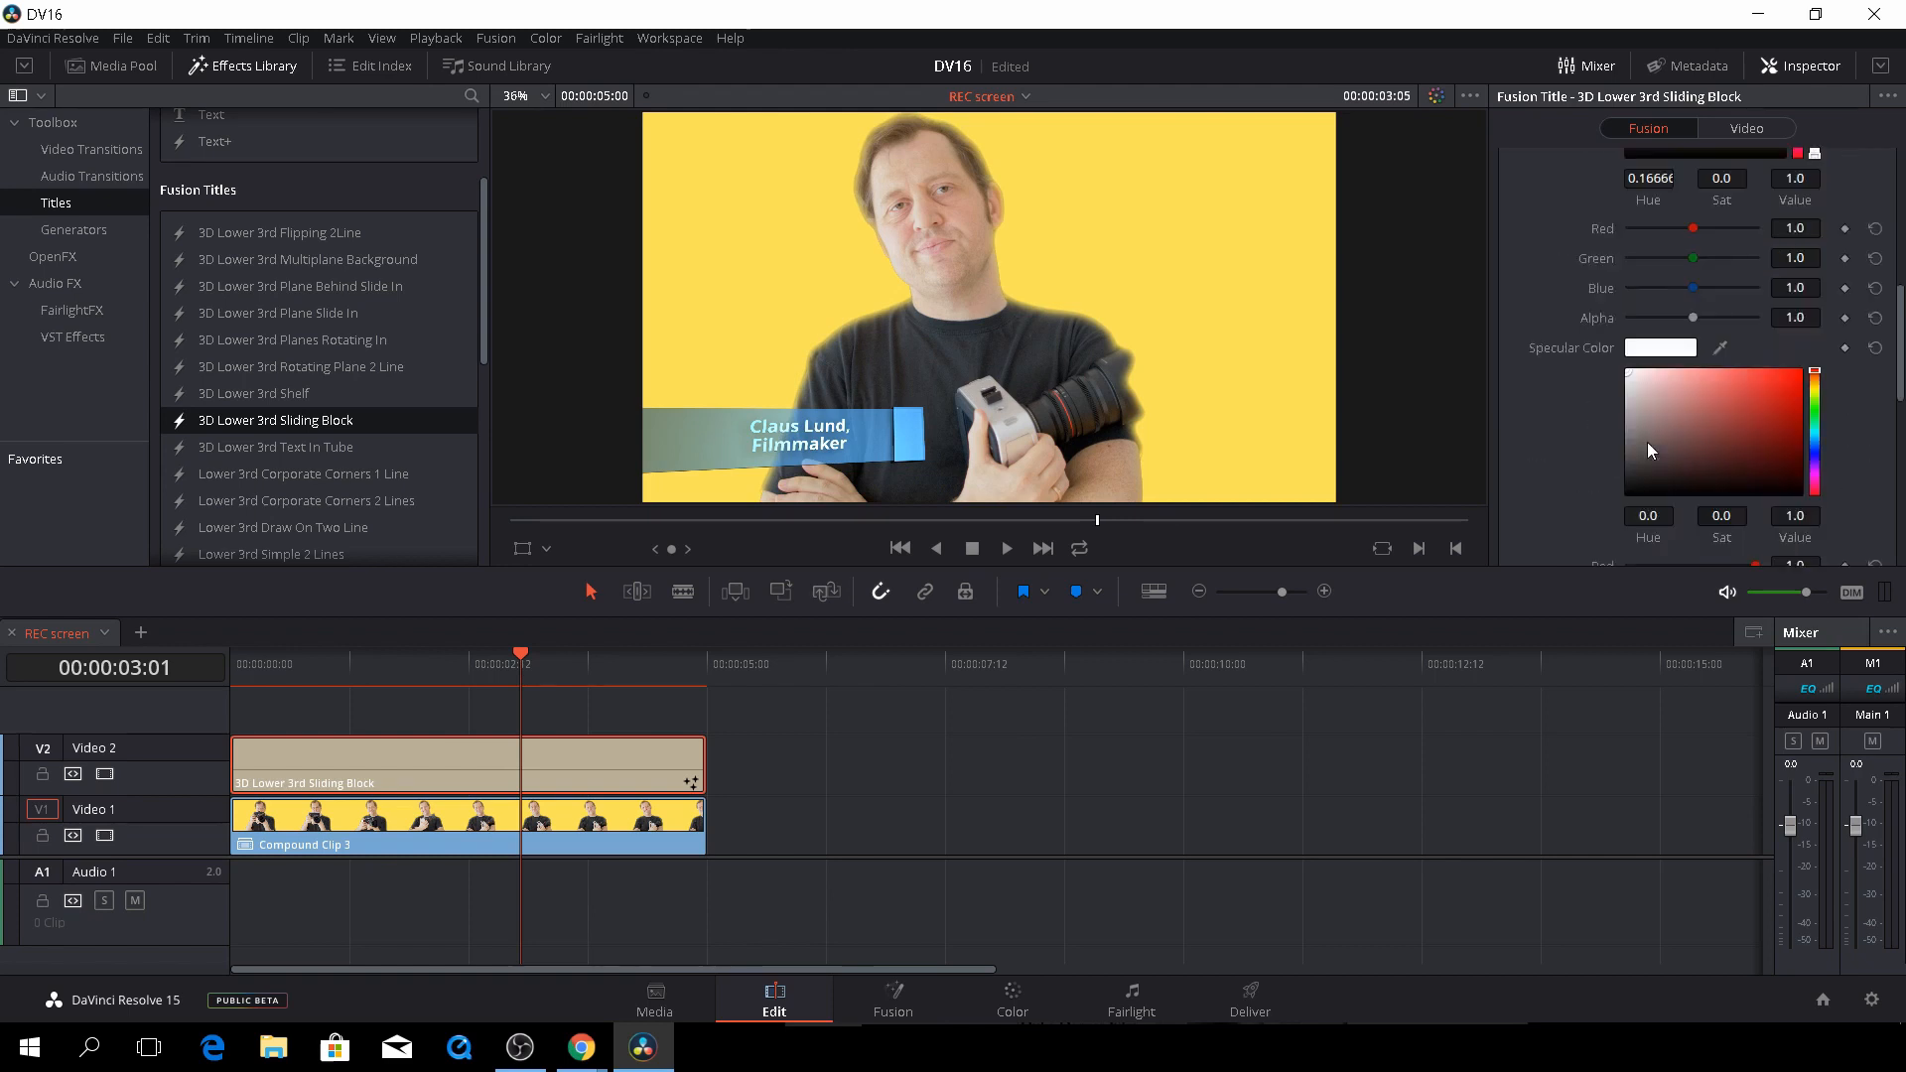
Step: Tint the title's Specular Color to a muted red
left_click(1686, 444)
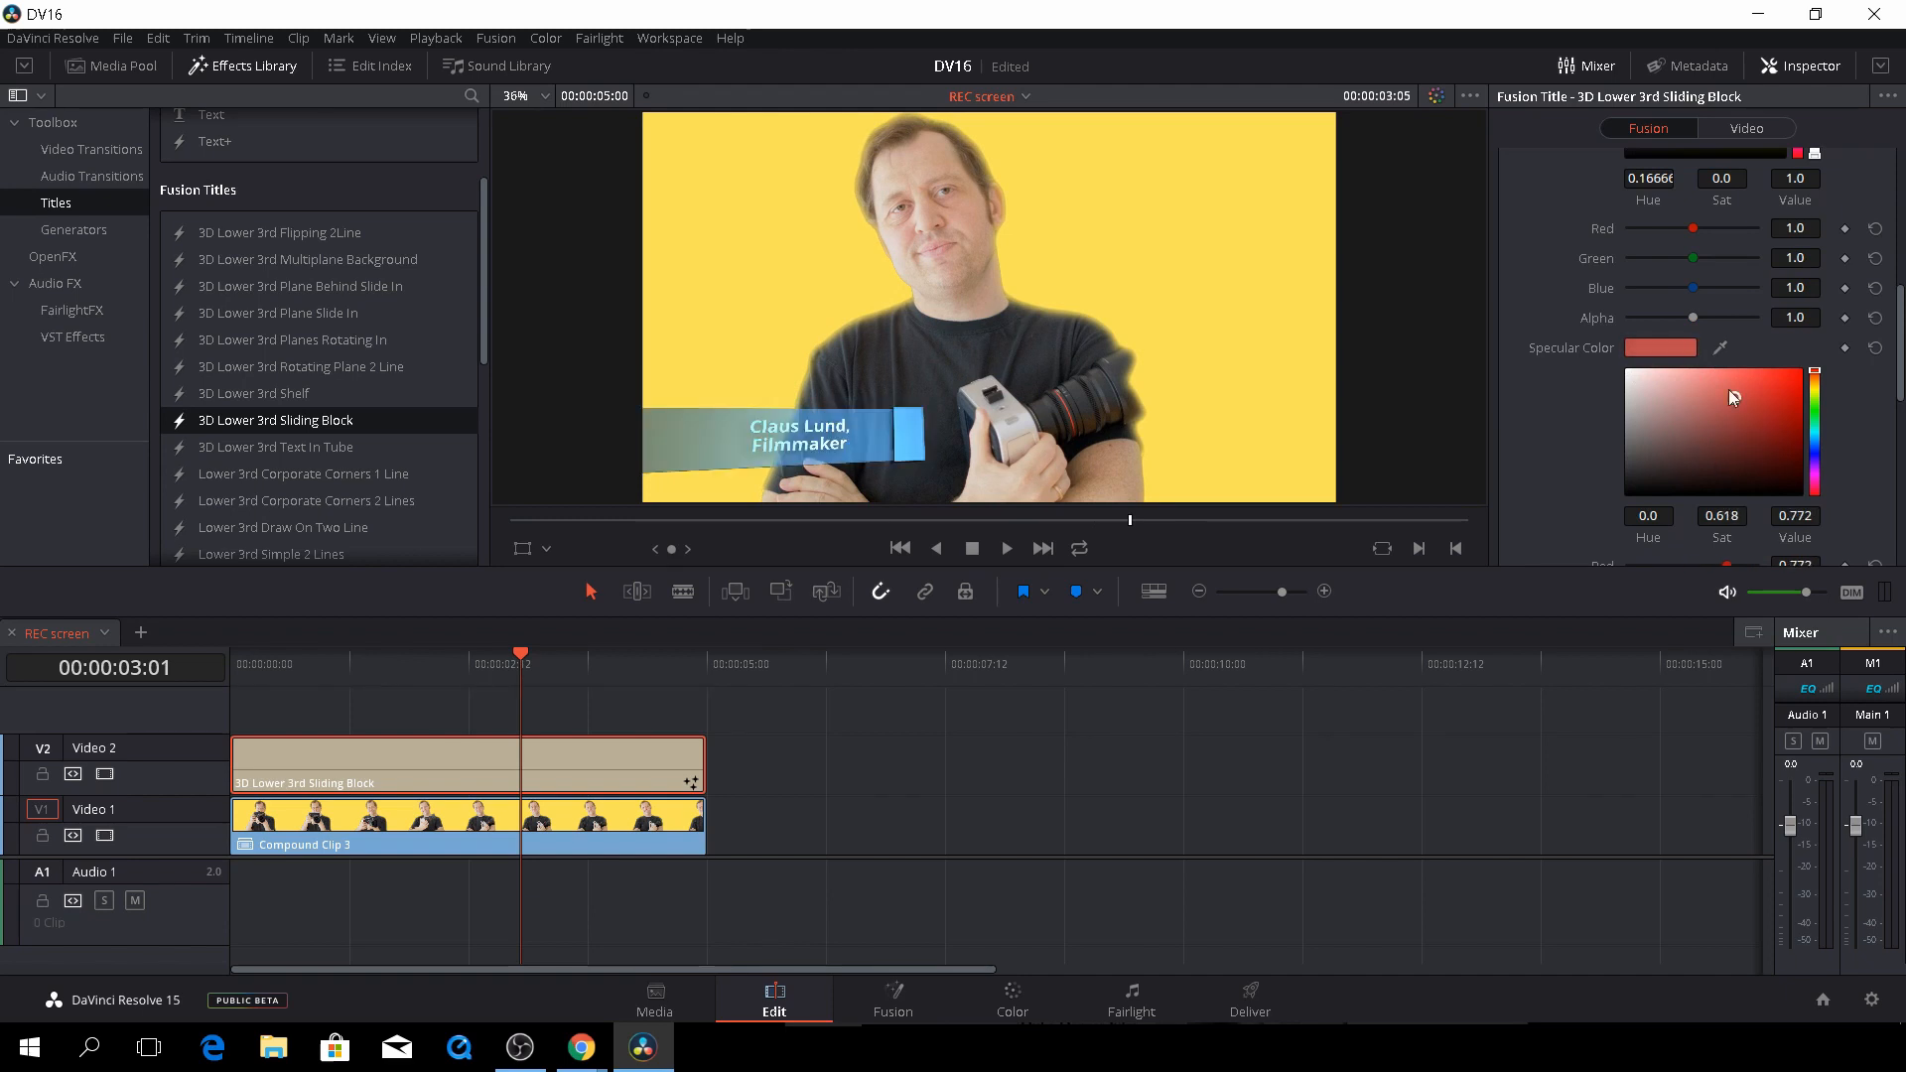
left_click(1626, 377)
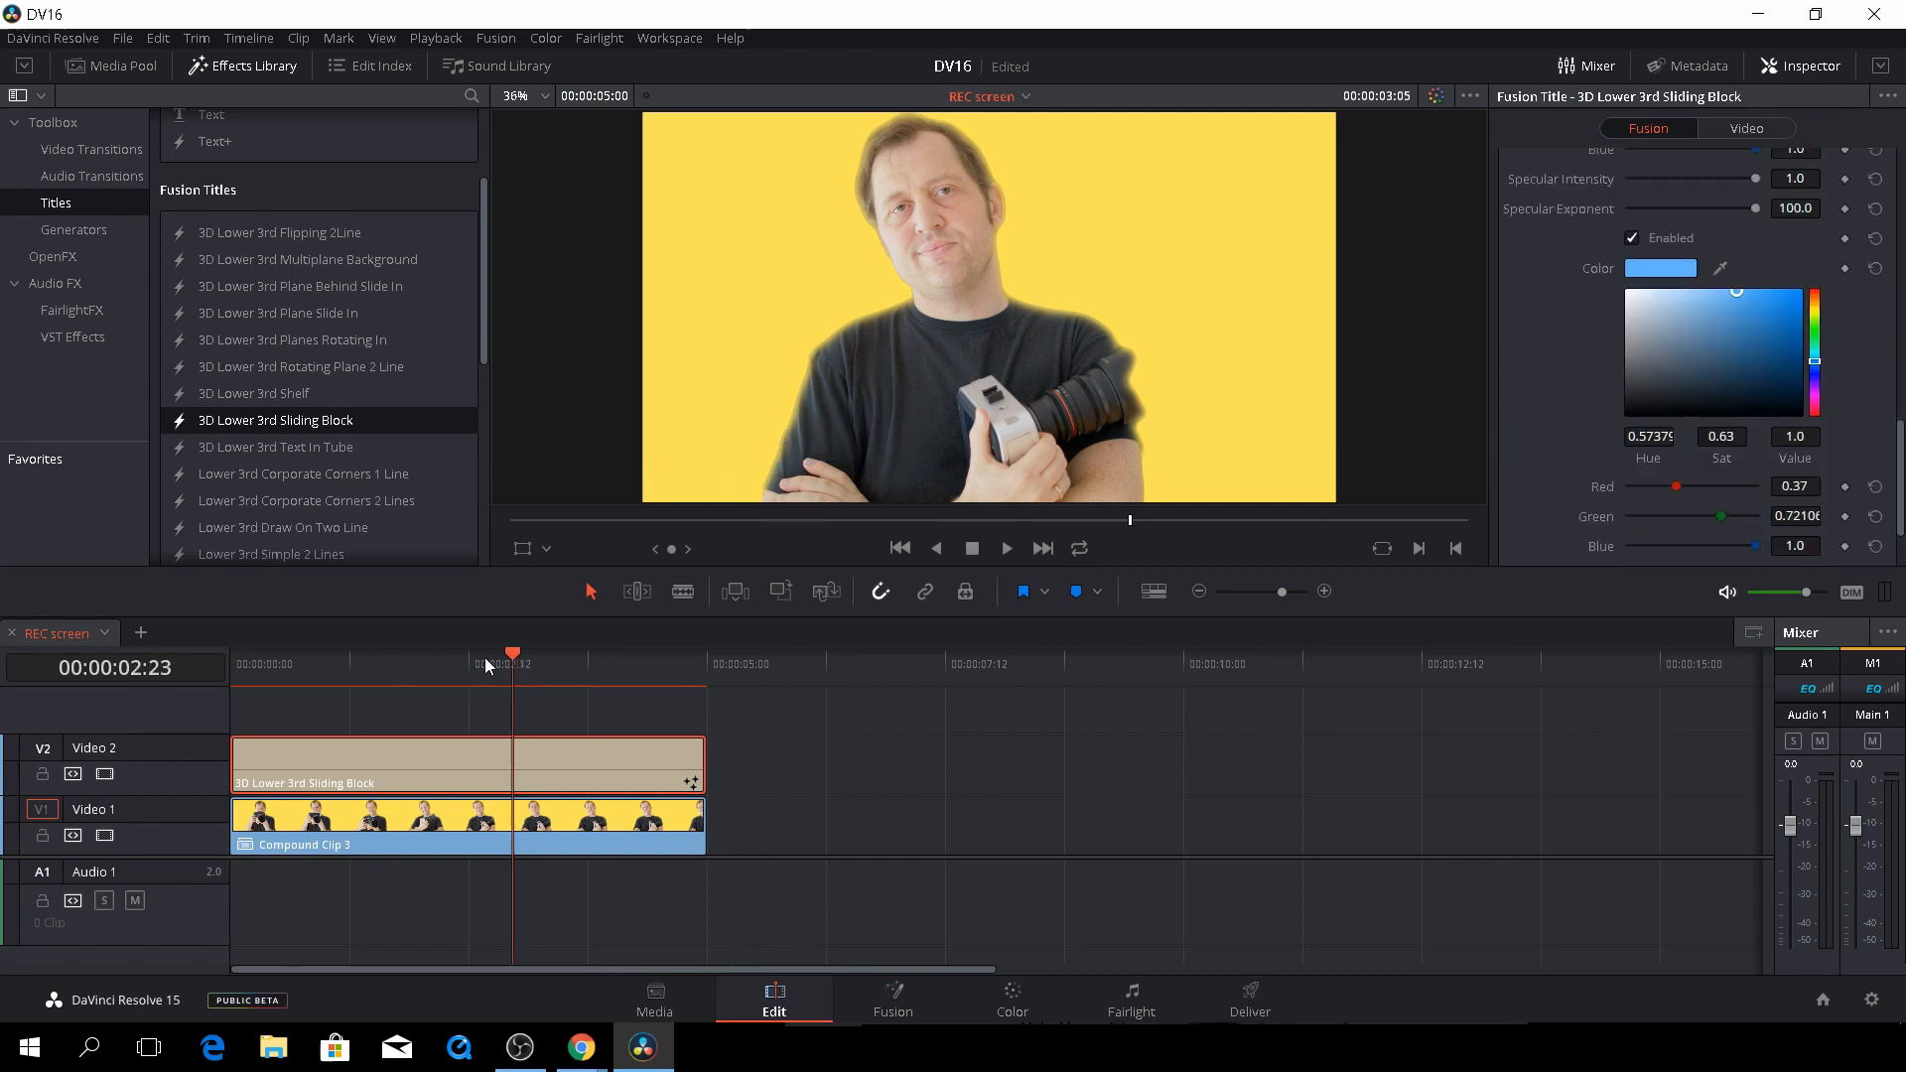
Step: Shift the sliding block colour from light blue to a darker green
left_click(377, 654)
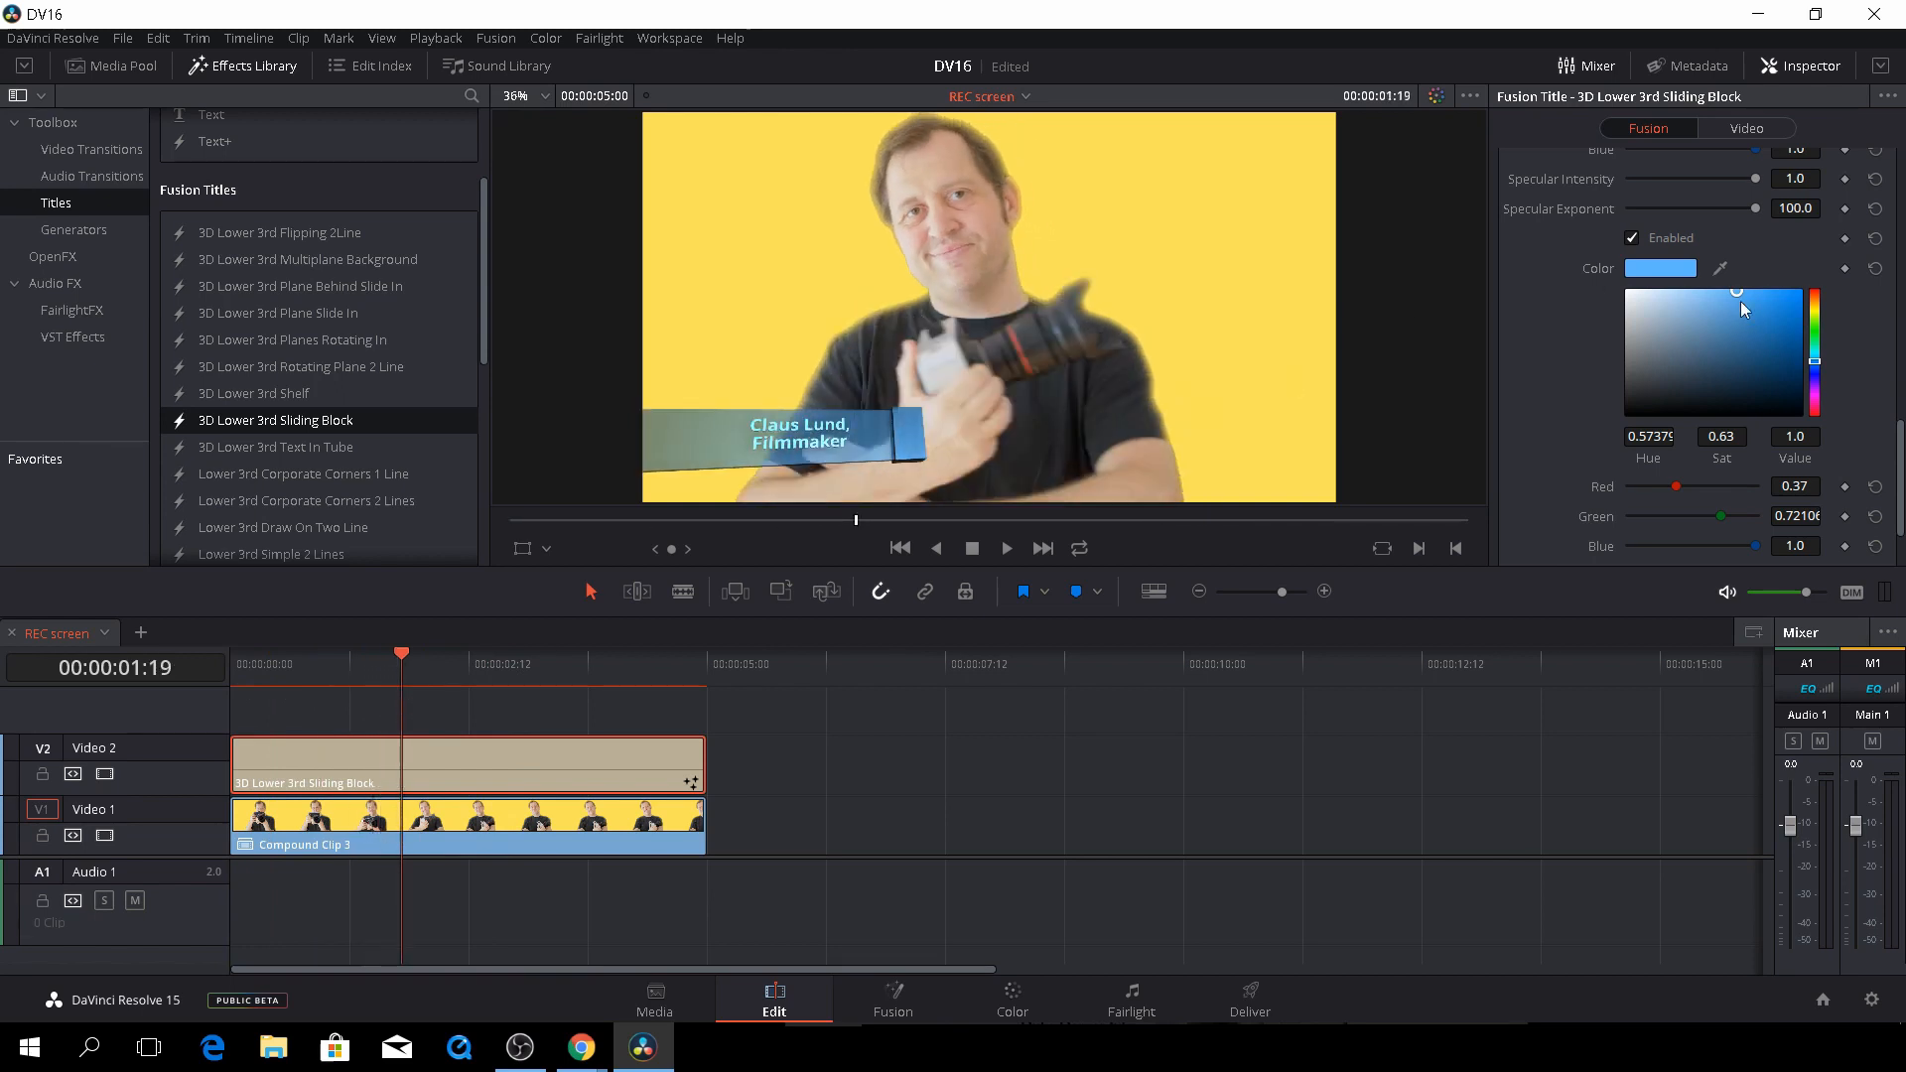
left_click_drag(1737, 306, 1741, 299)
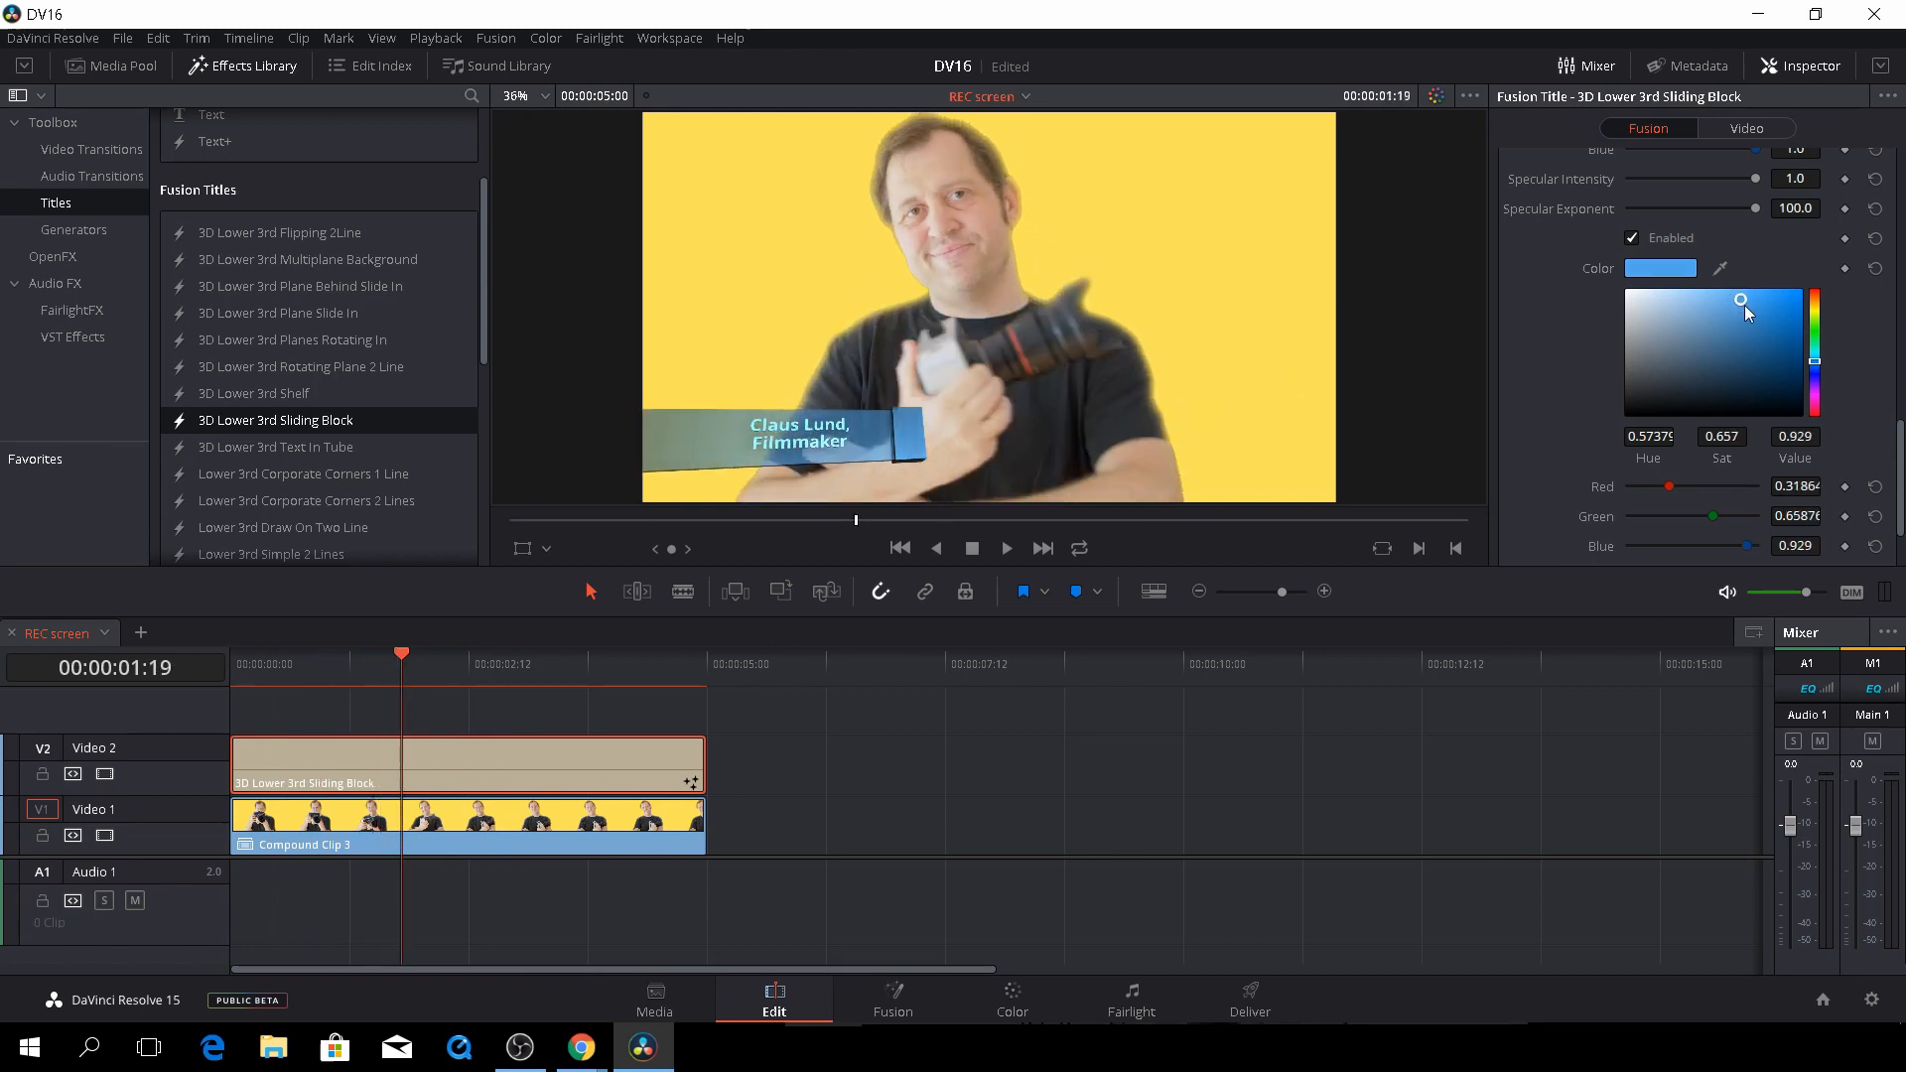
left_click_drag(1741, 299, 1665, 383)
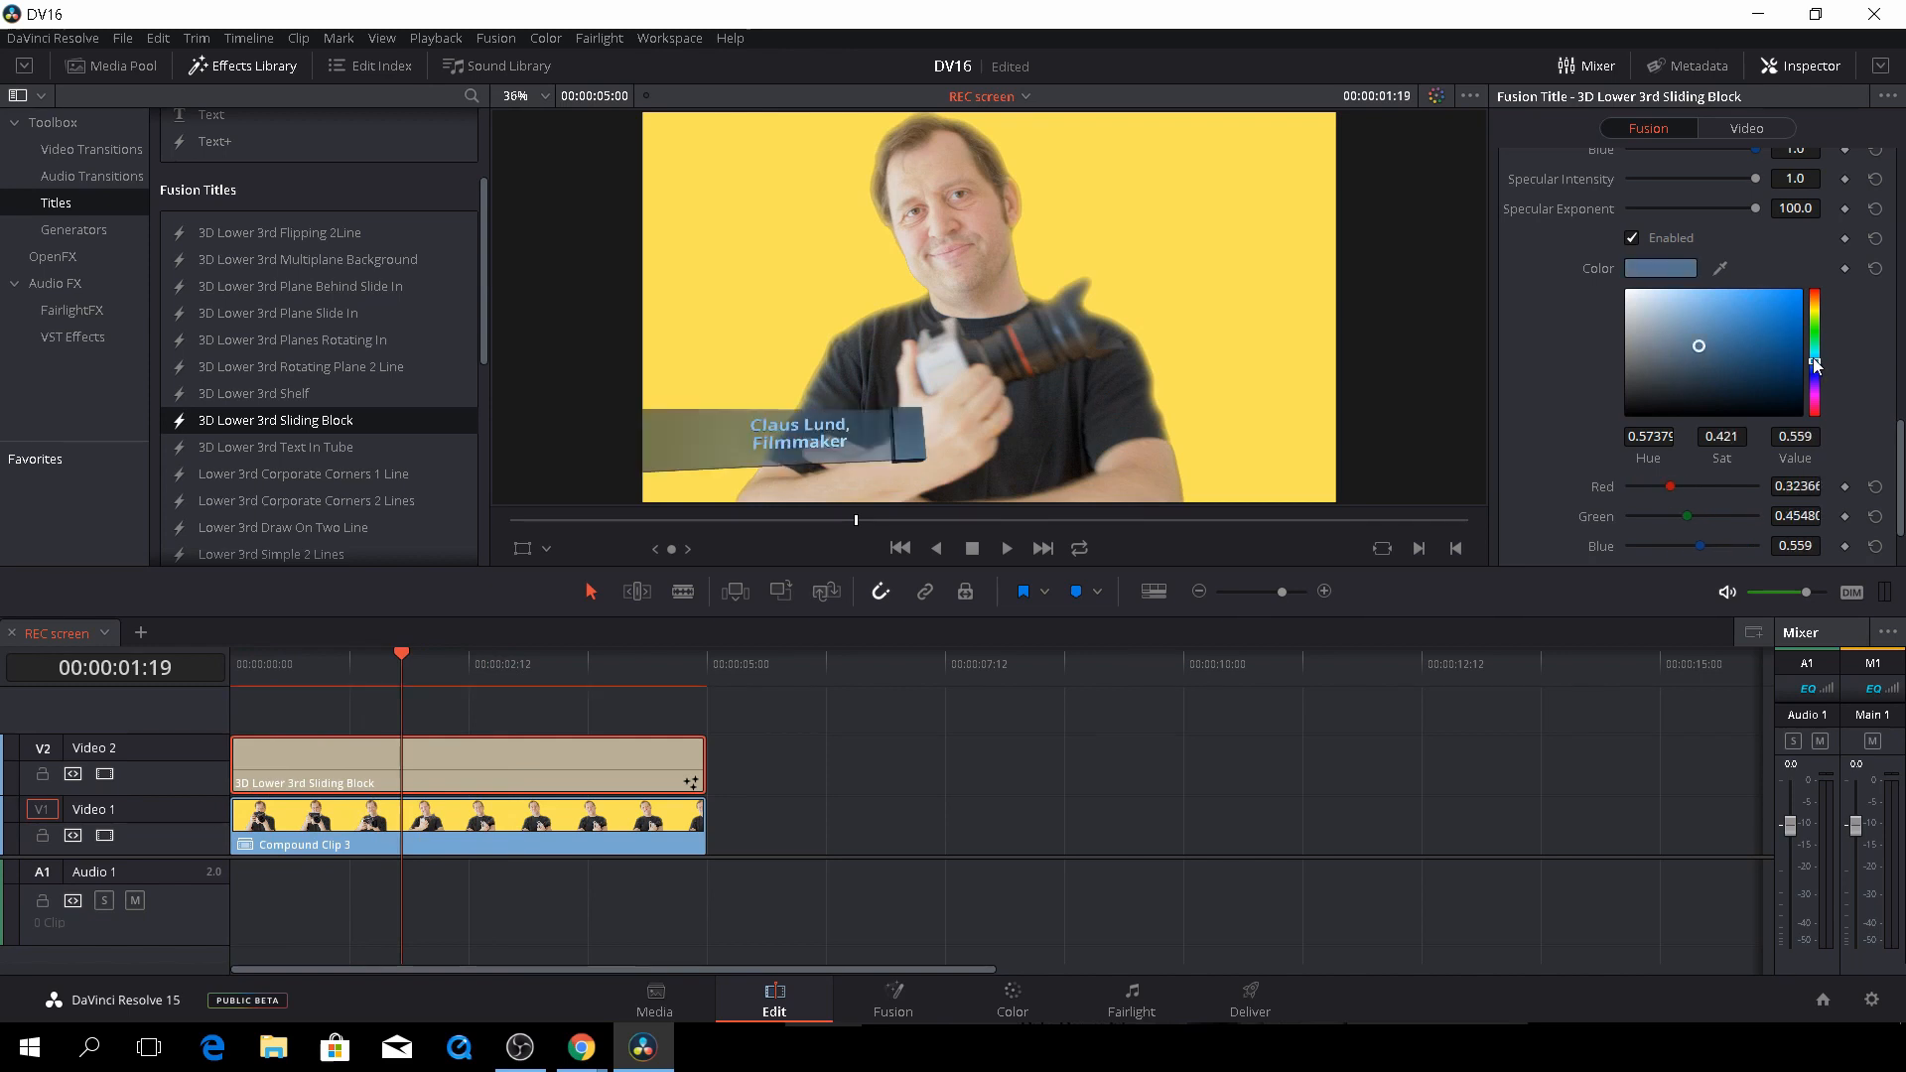
left_click(1812, 334)
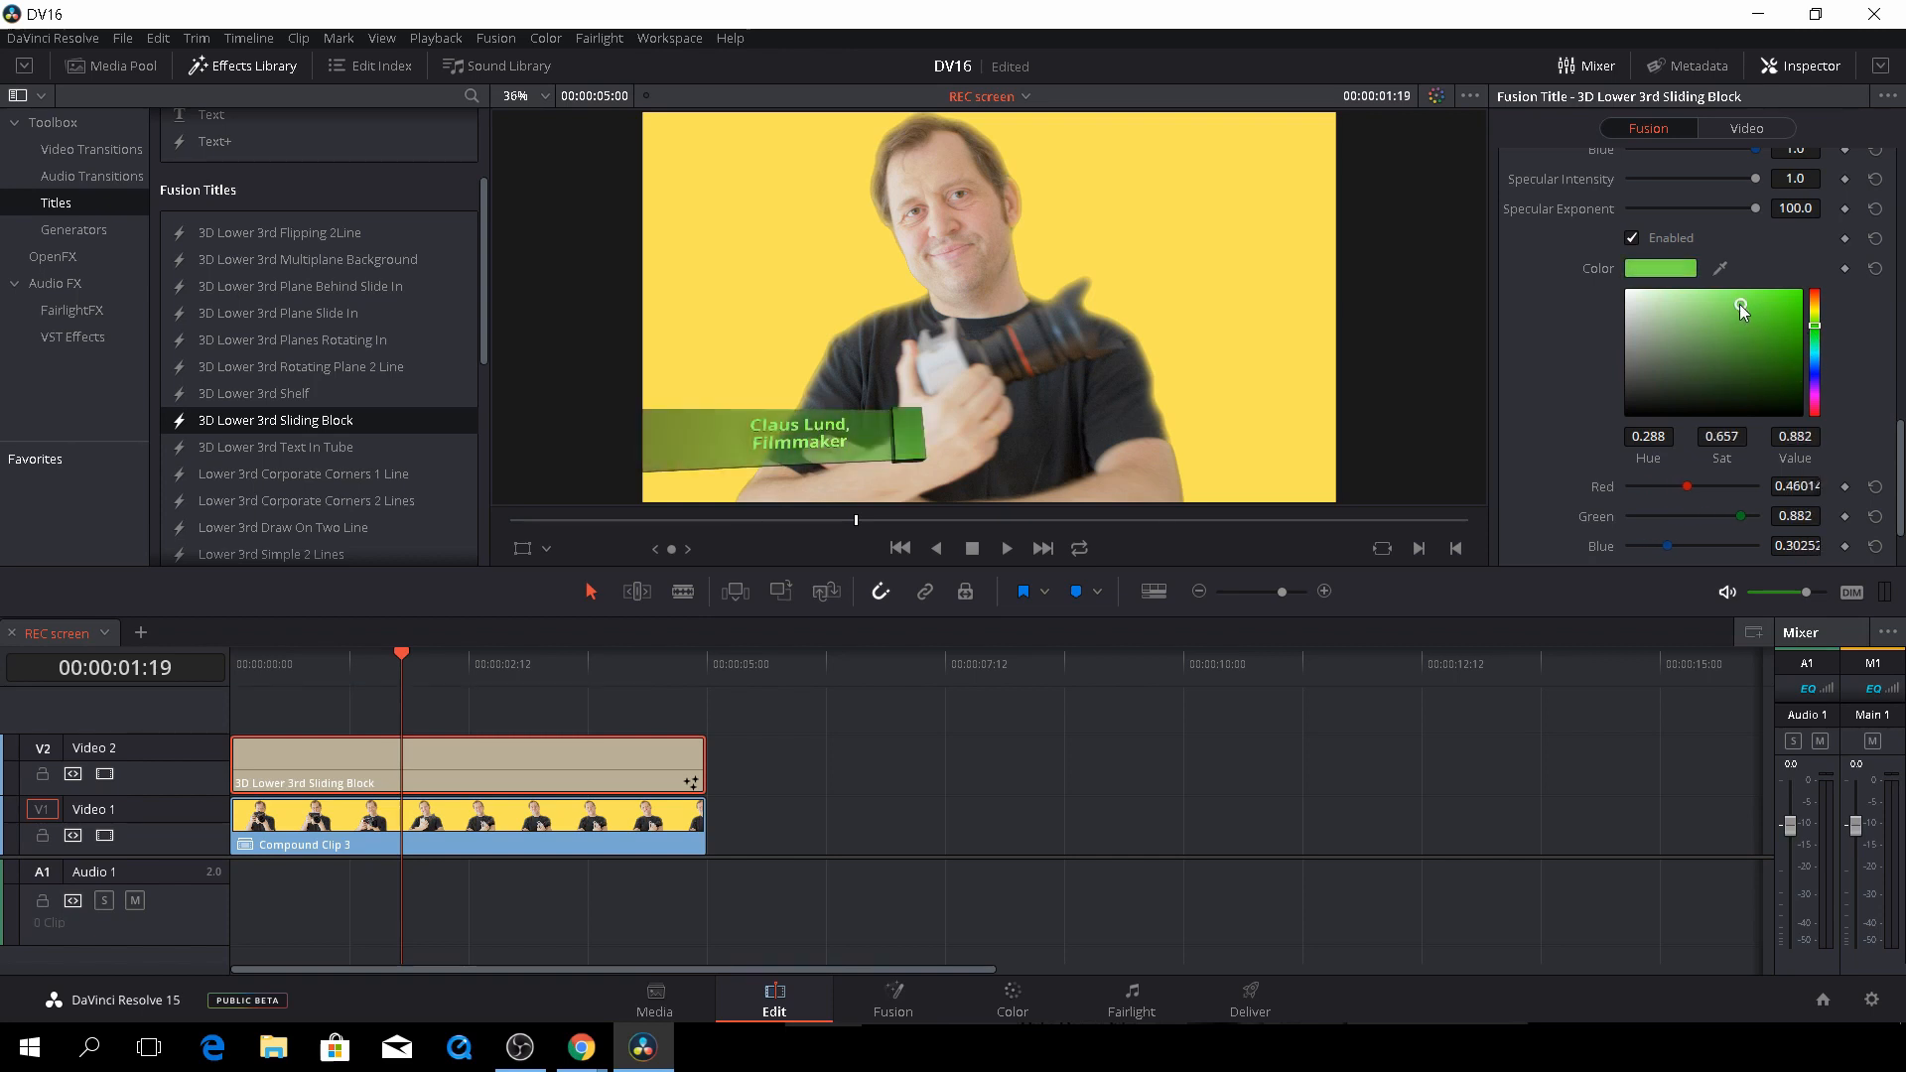
left_click_drag(1739, 311, 1735, 304)
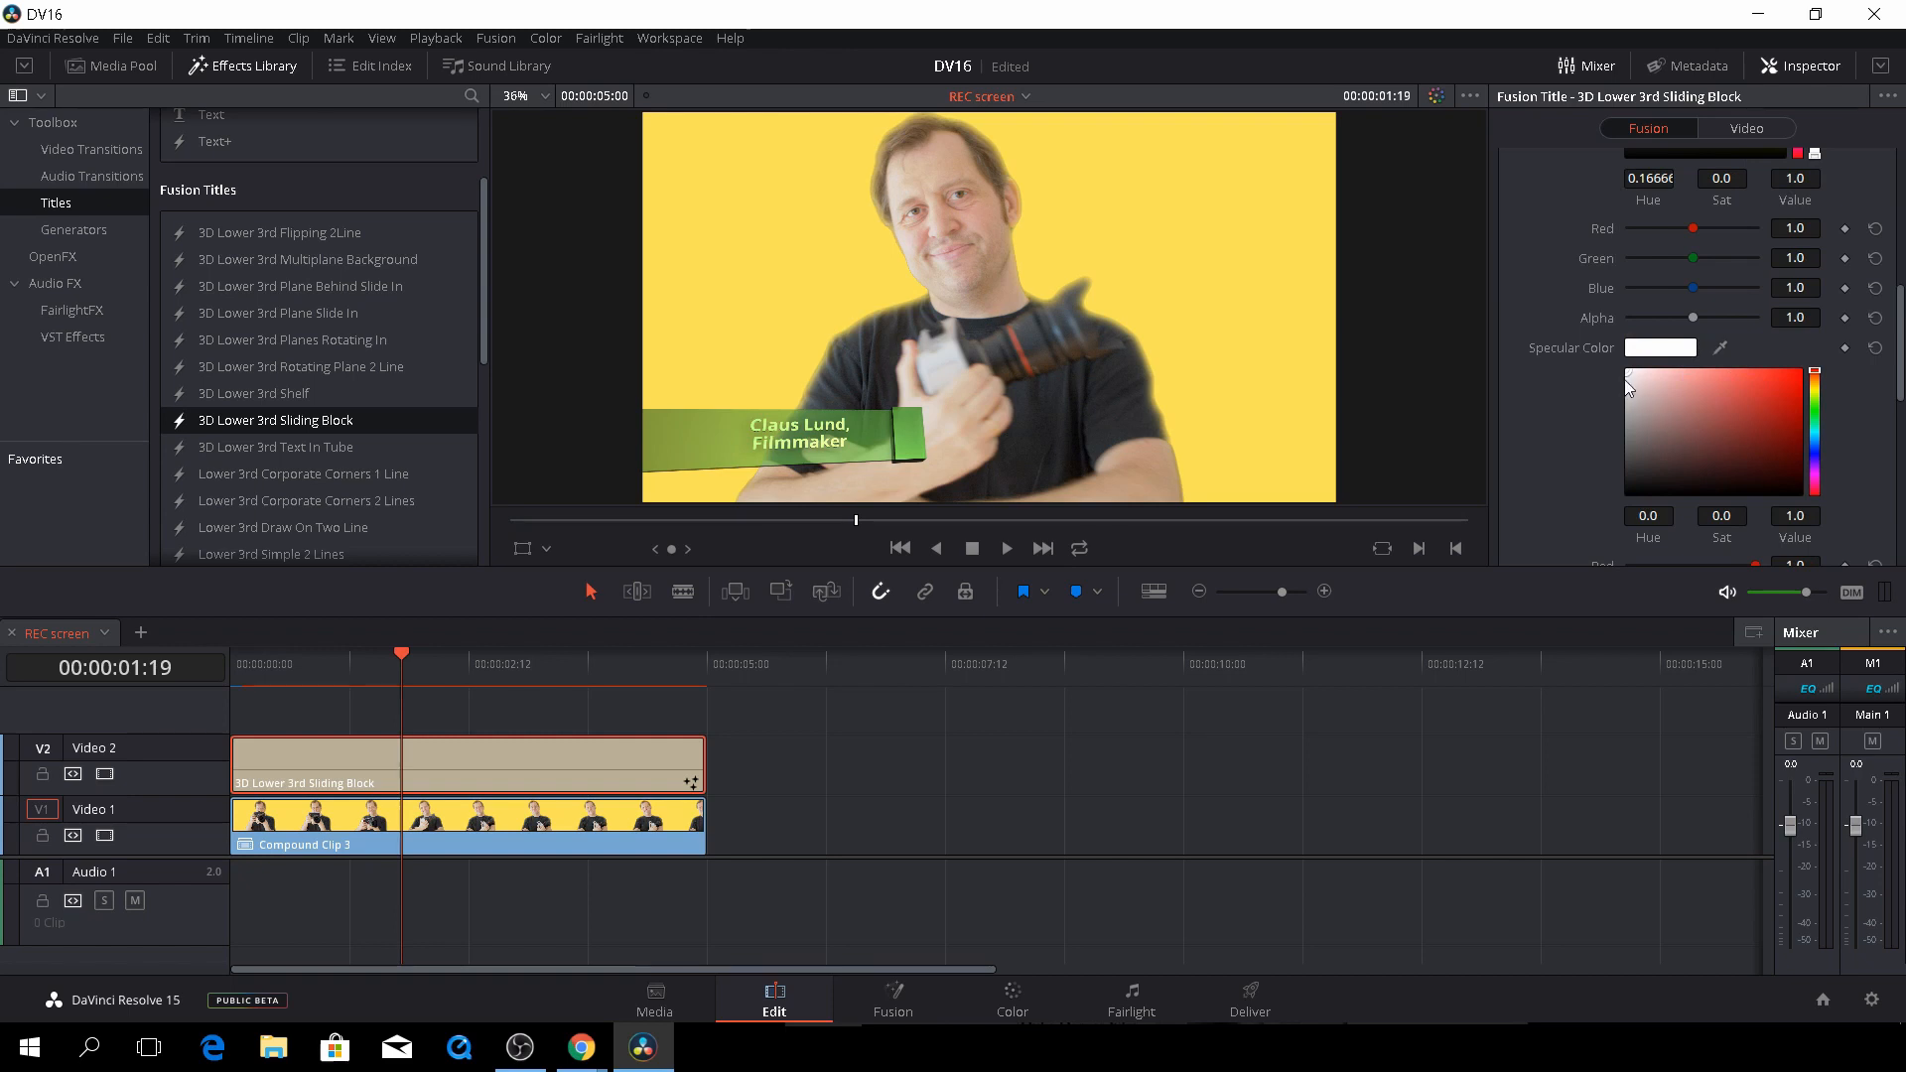
Step: Darken the block's specular colour to near-black and make the title text black
left_click(1630, 387)
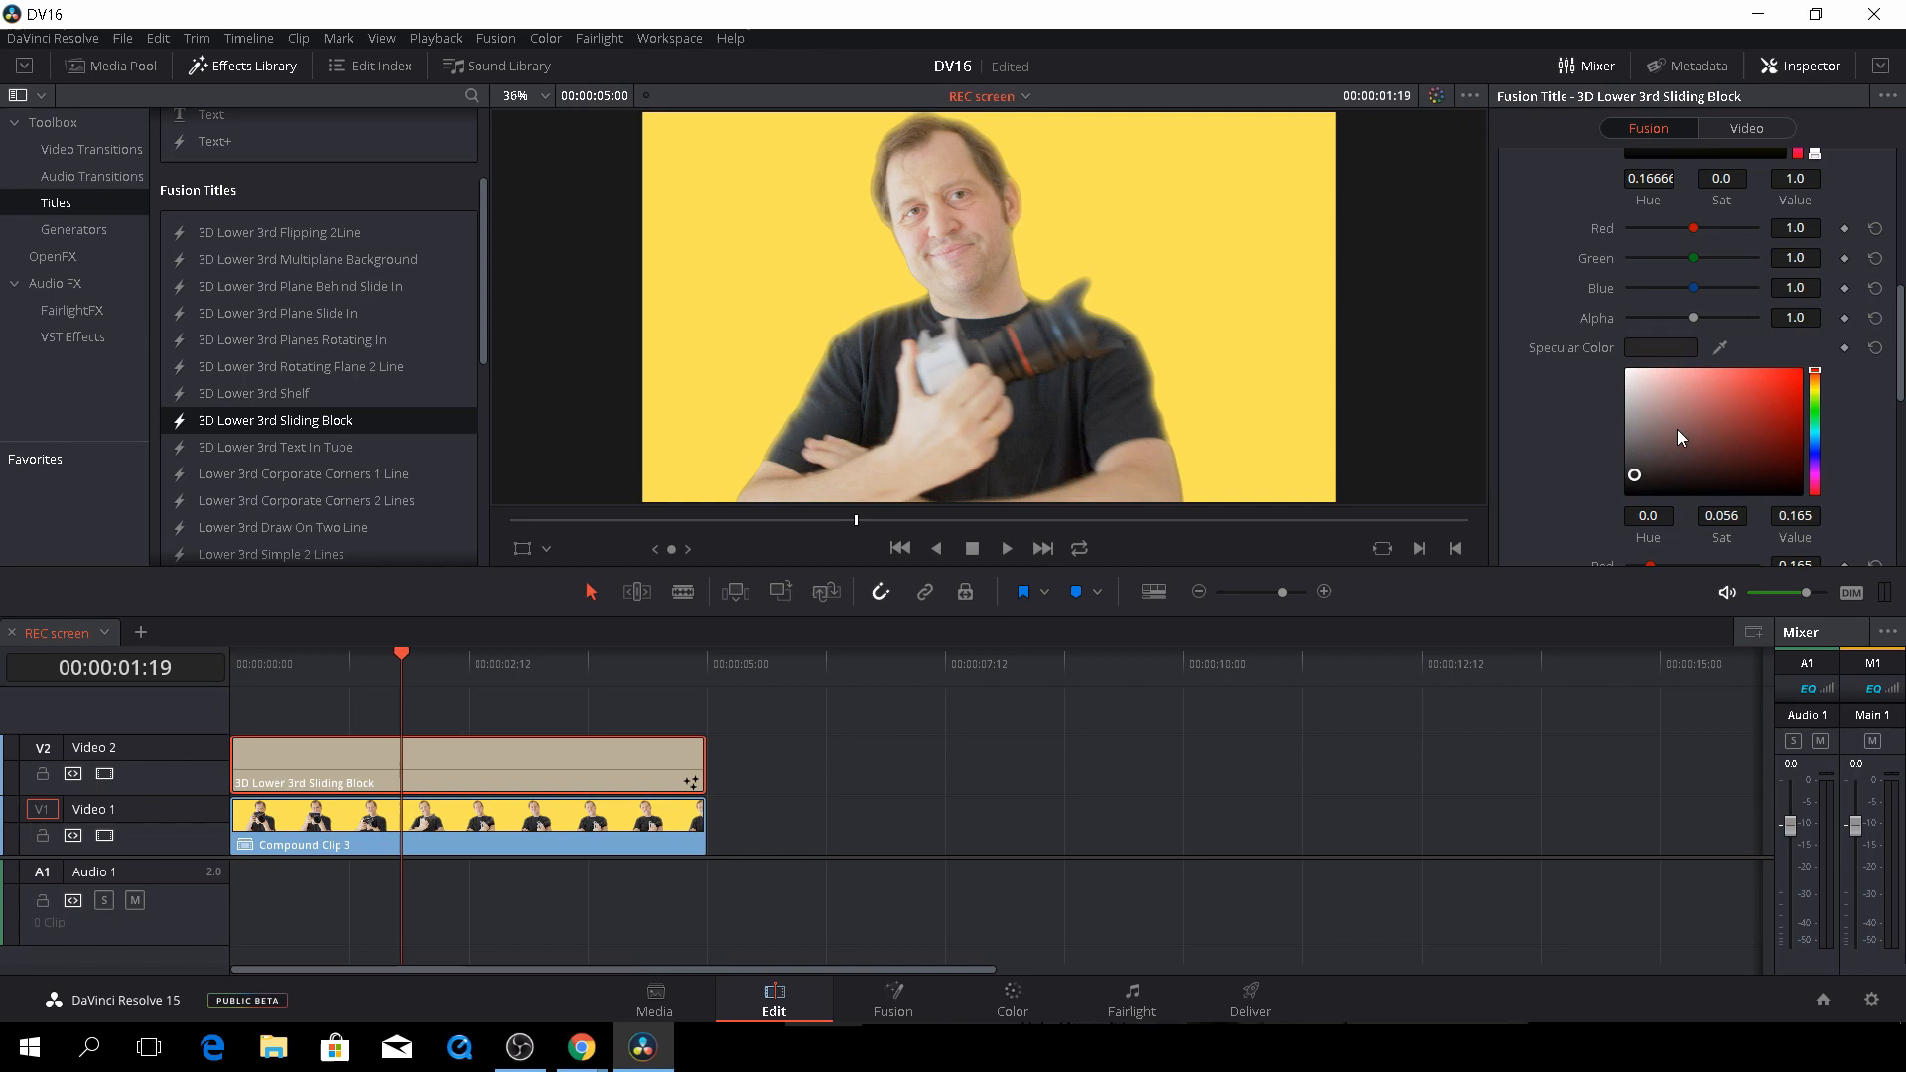
left_click(421, 654)
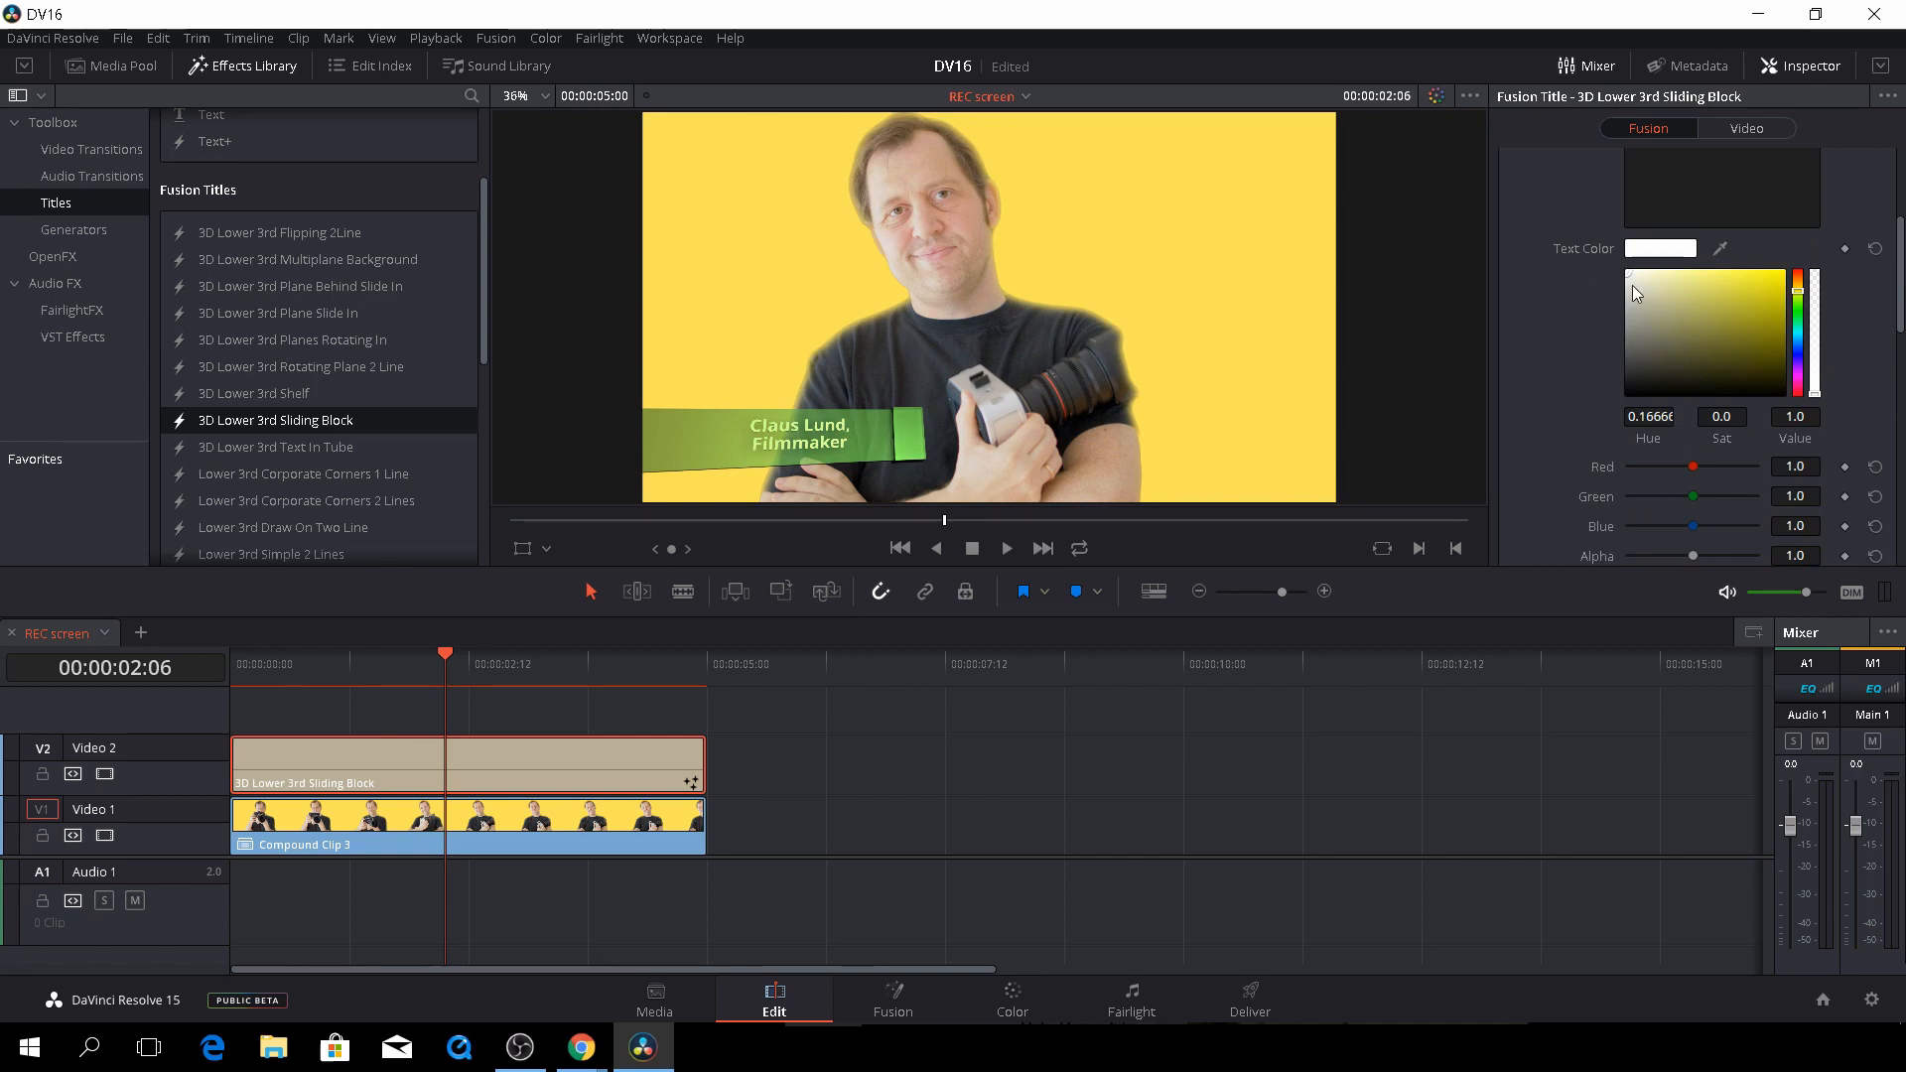
left_click(1632, 399)
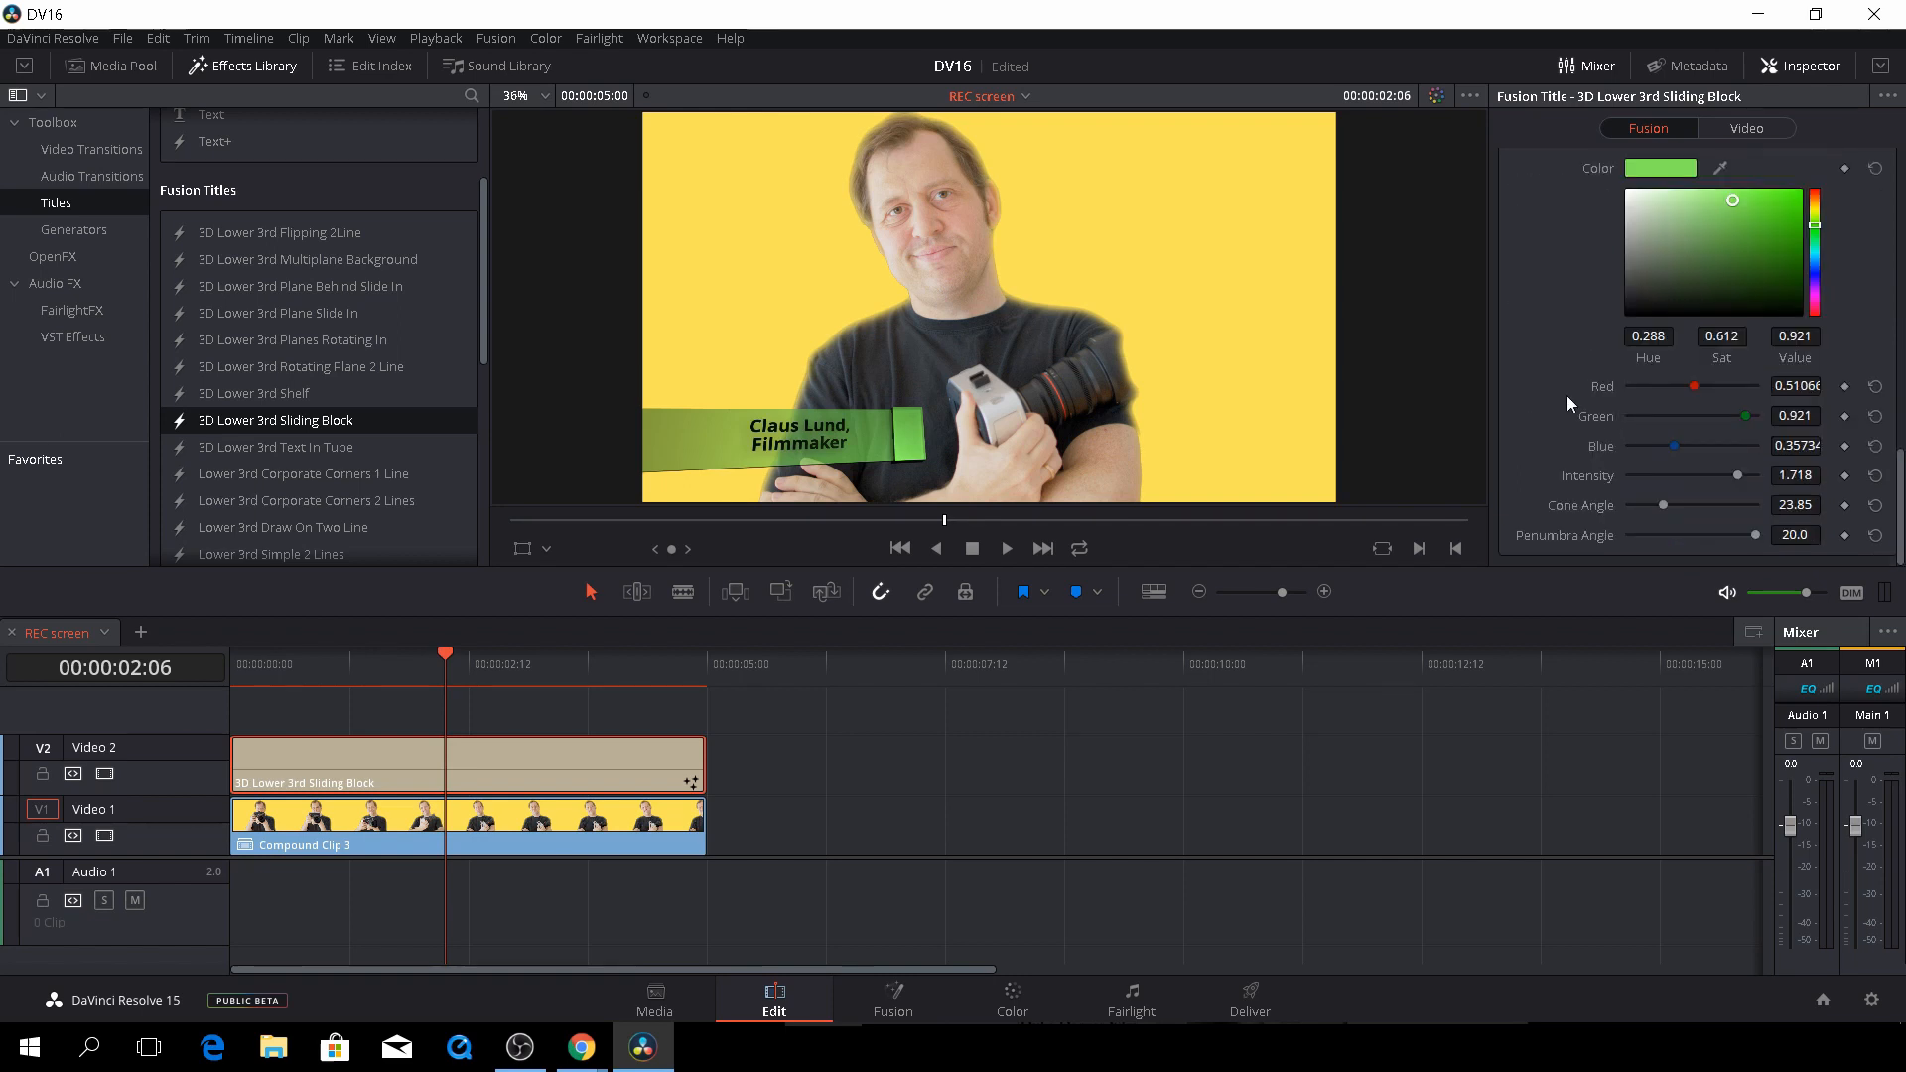
mouse_move(1634, 326)
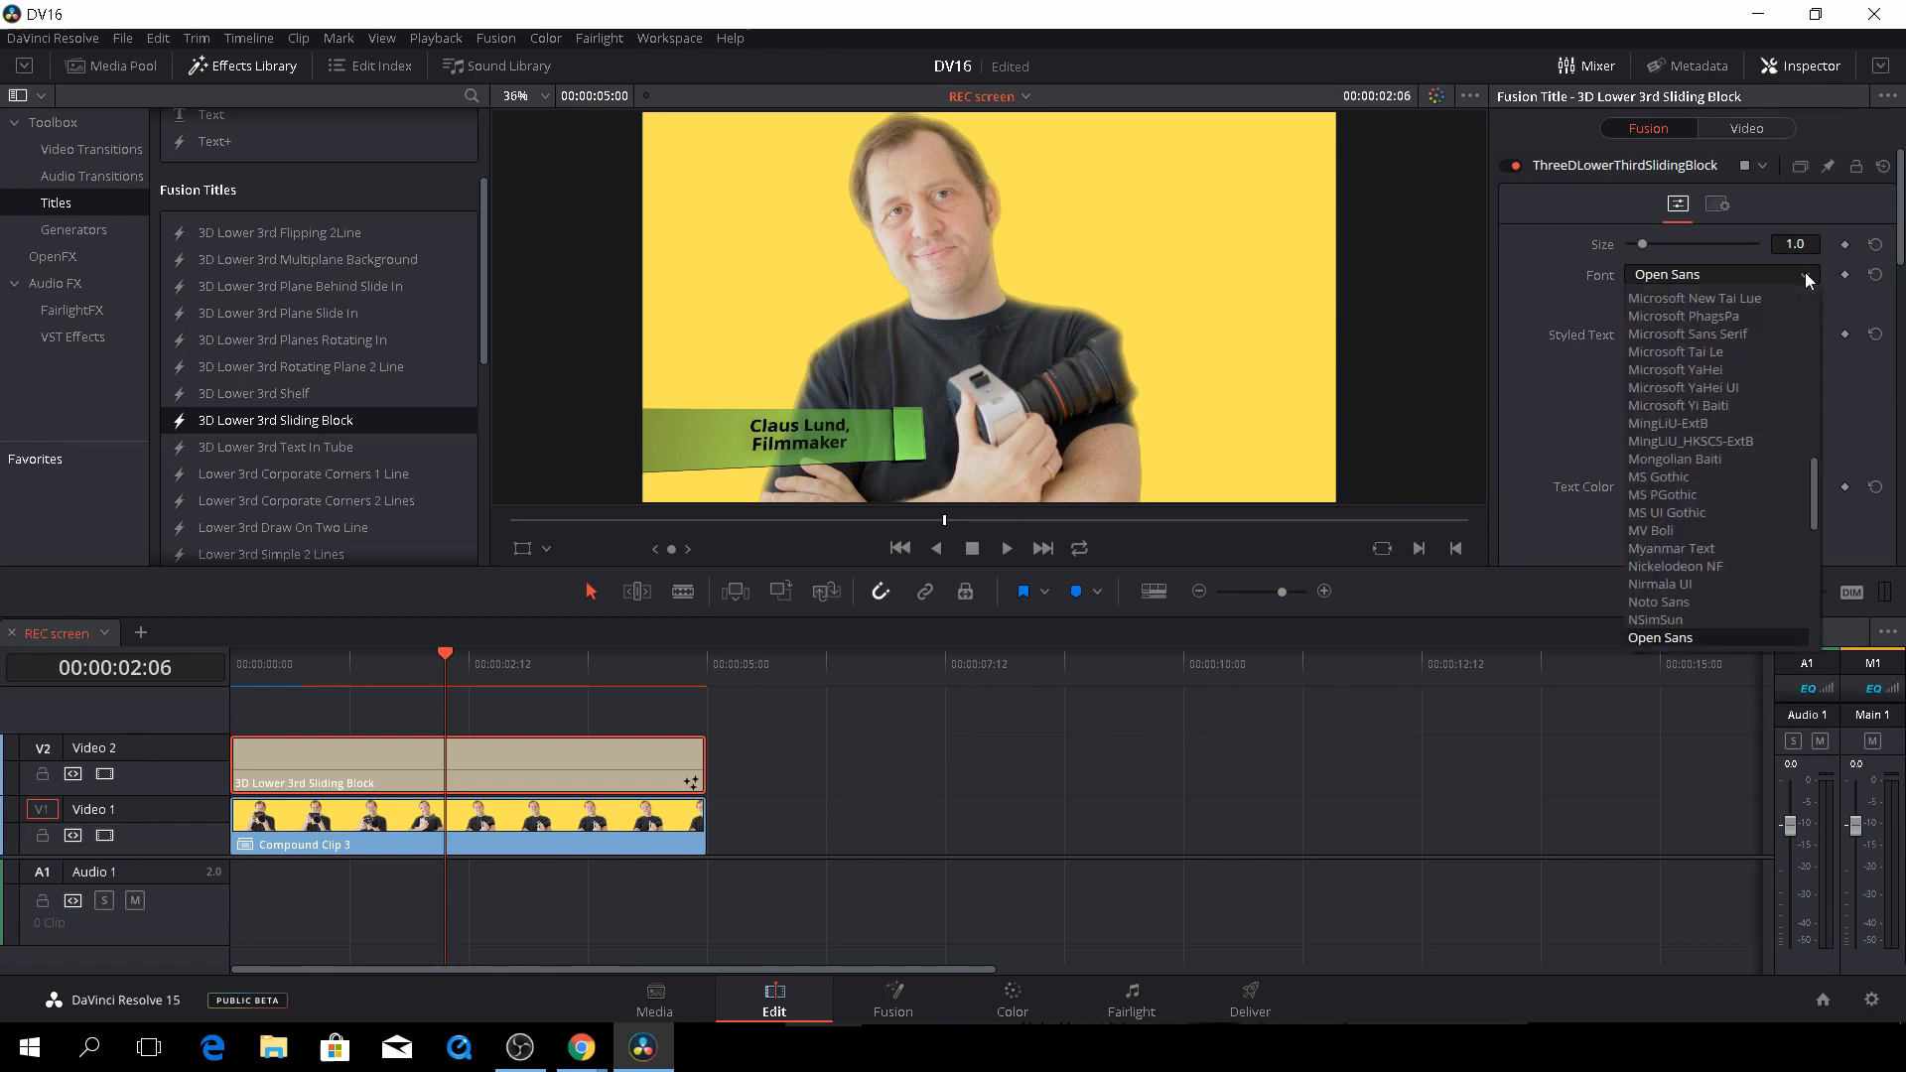
Step: Set the title font to Klavika Bold and view its node graph on the Fusion page
scroll("down", 3)
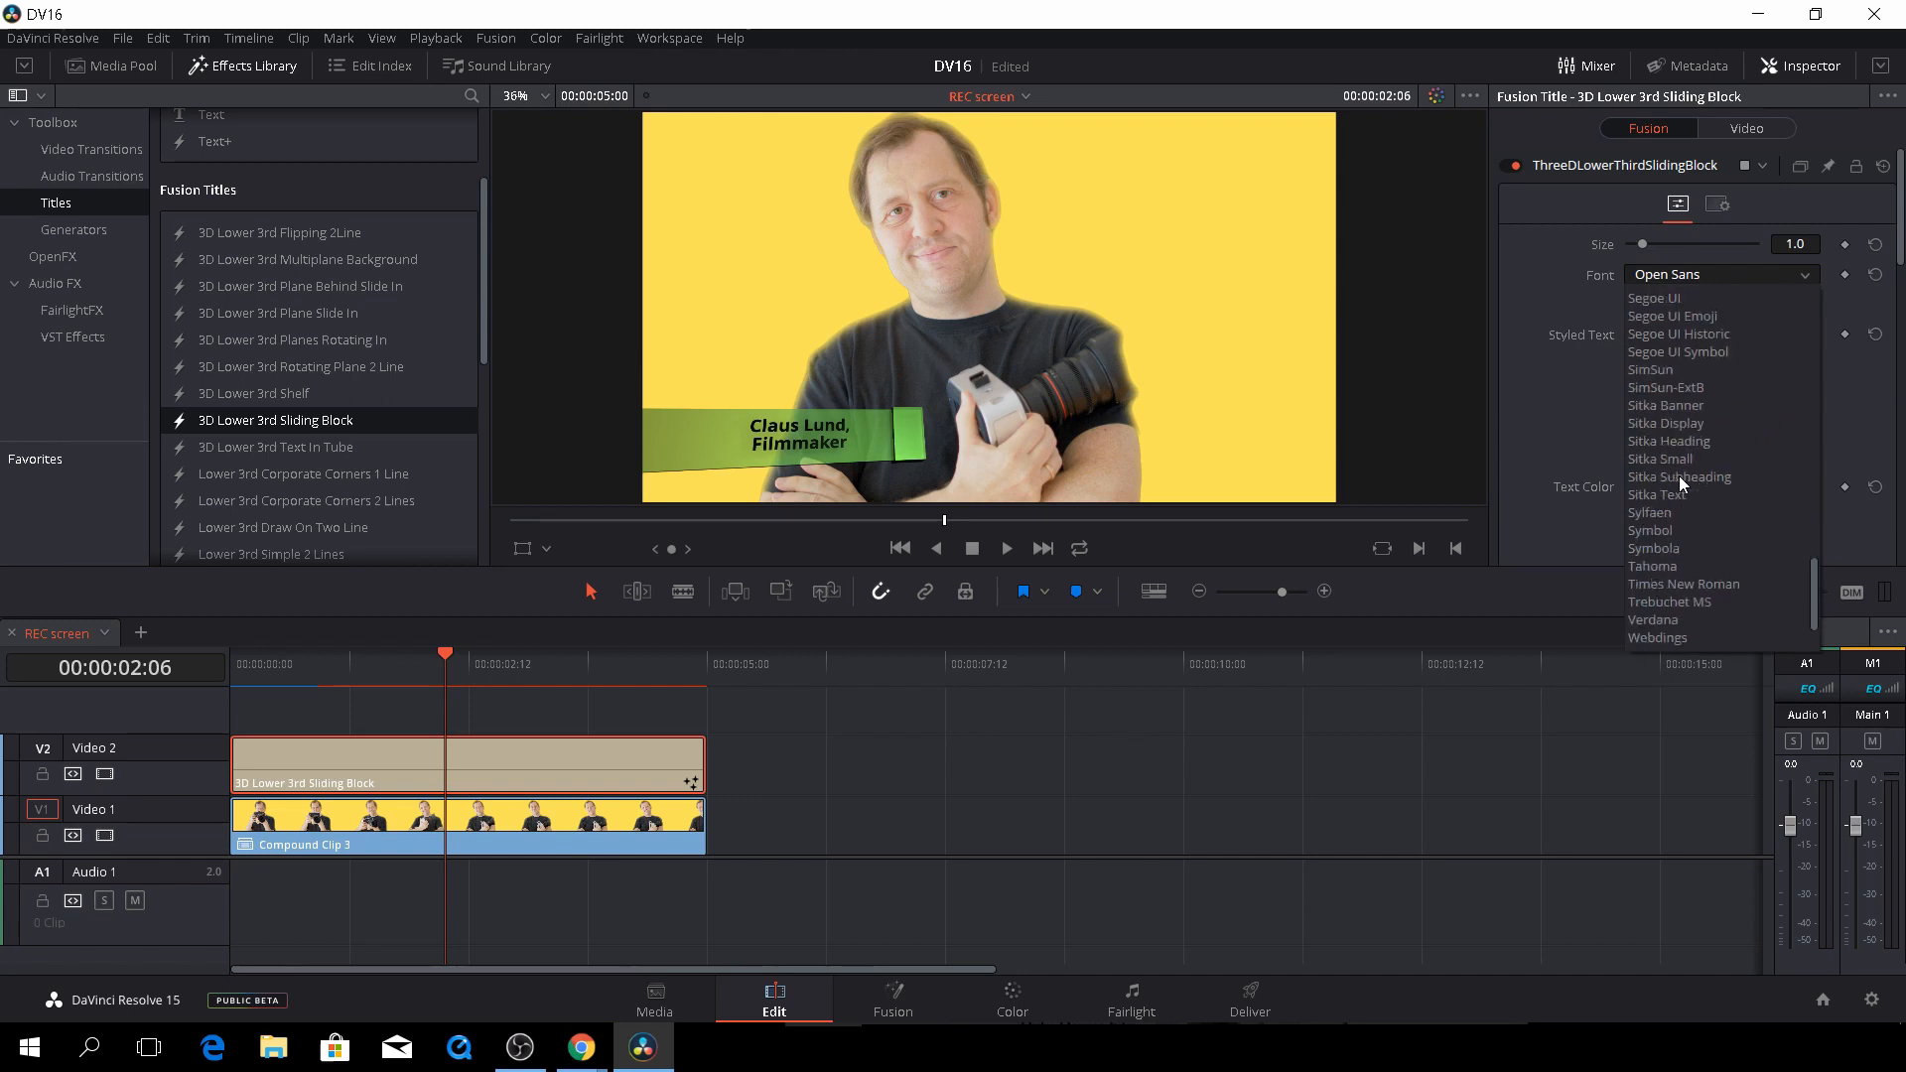
scroll("down", 3)
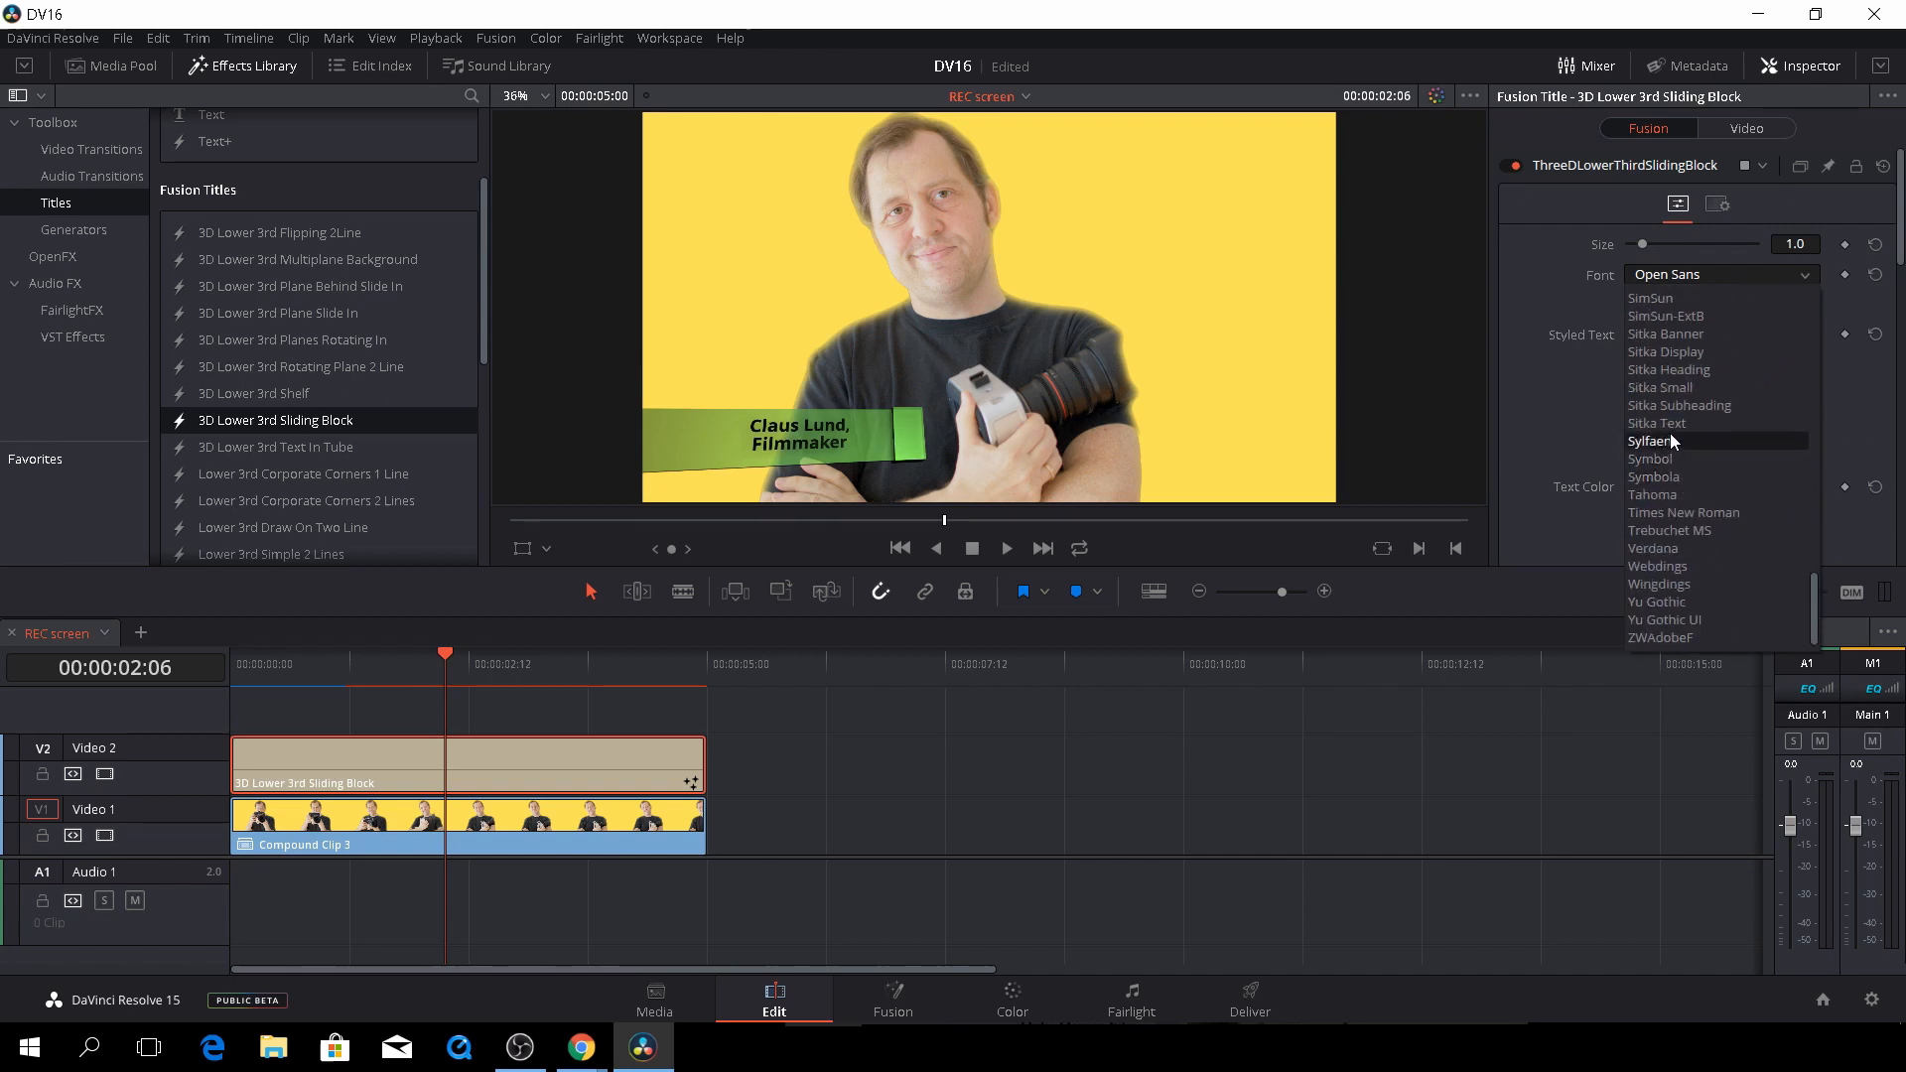
scroll("down", 3)
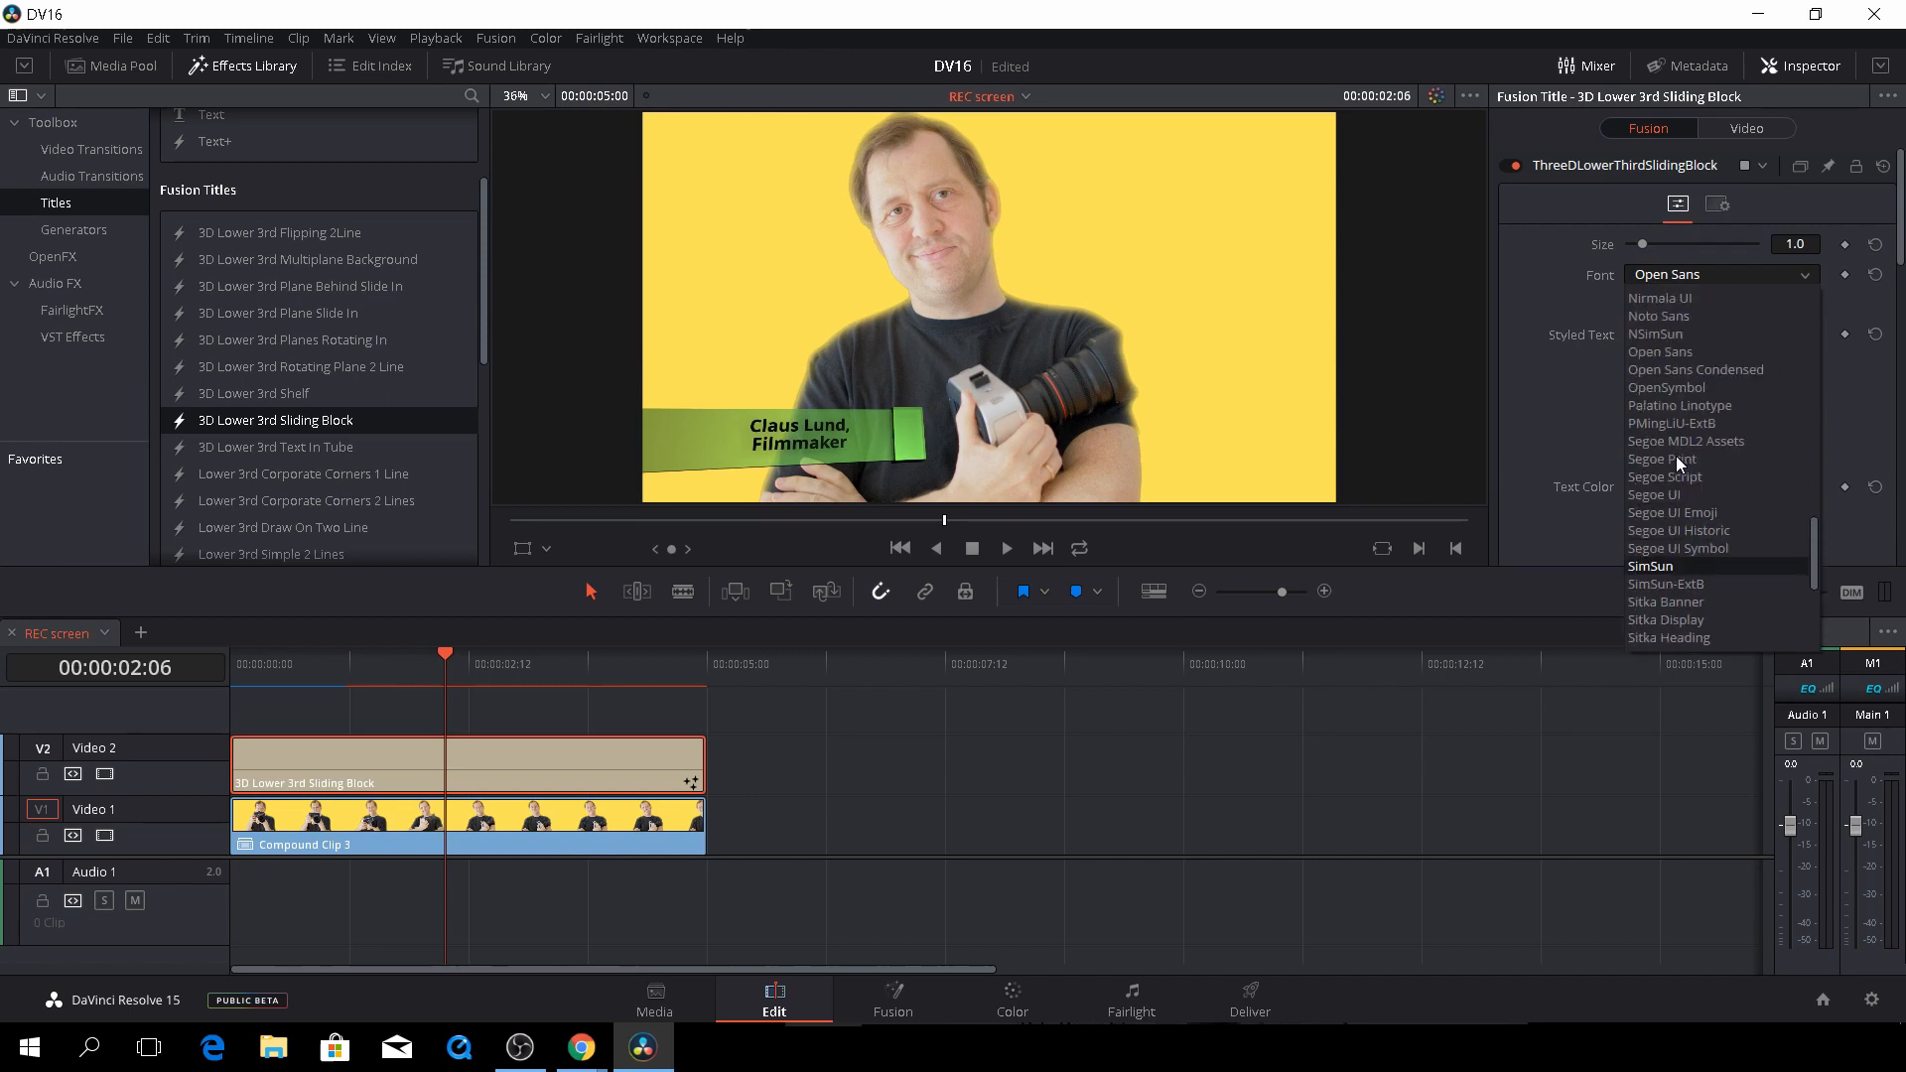
scroll("down", 3)
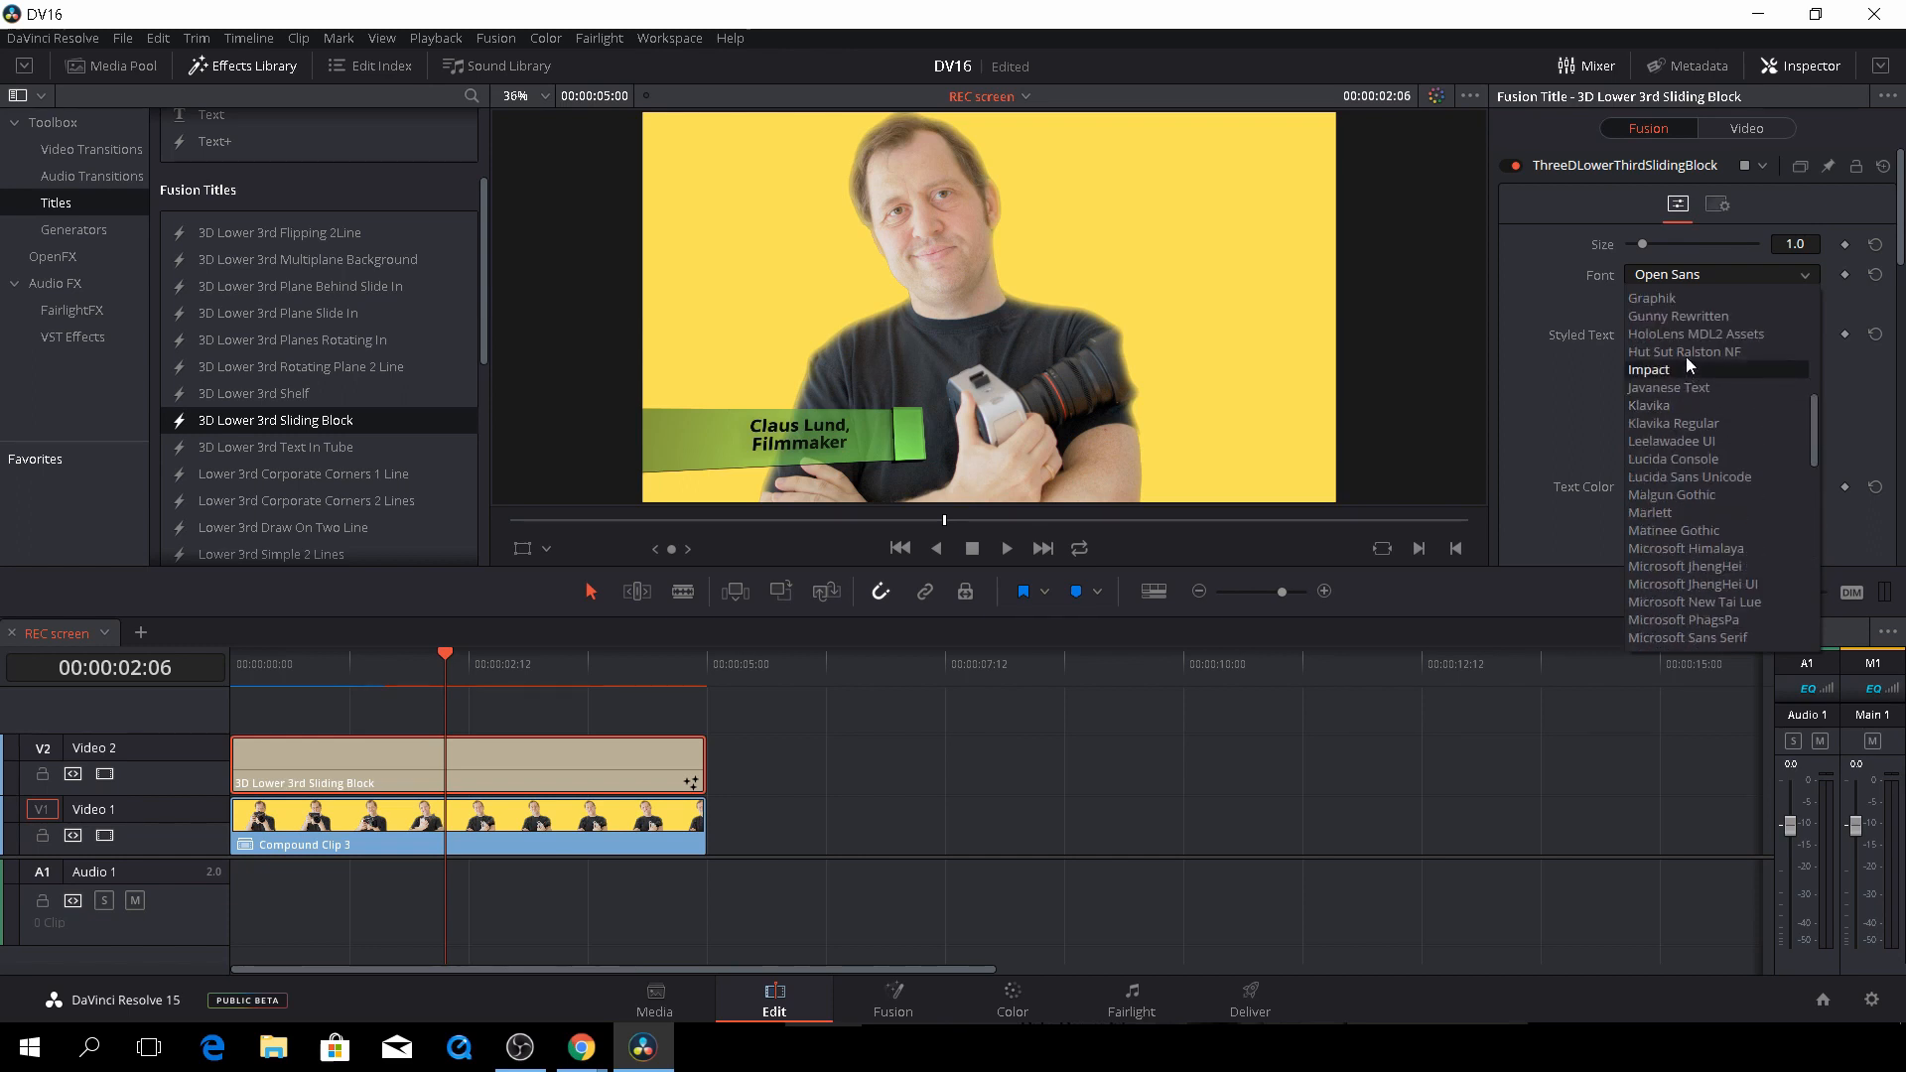
left_click(1650, 403)
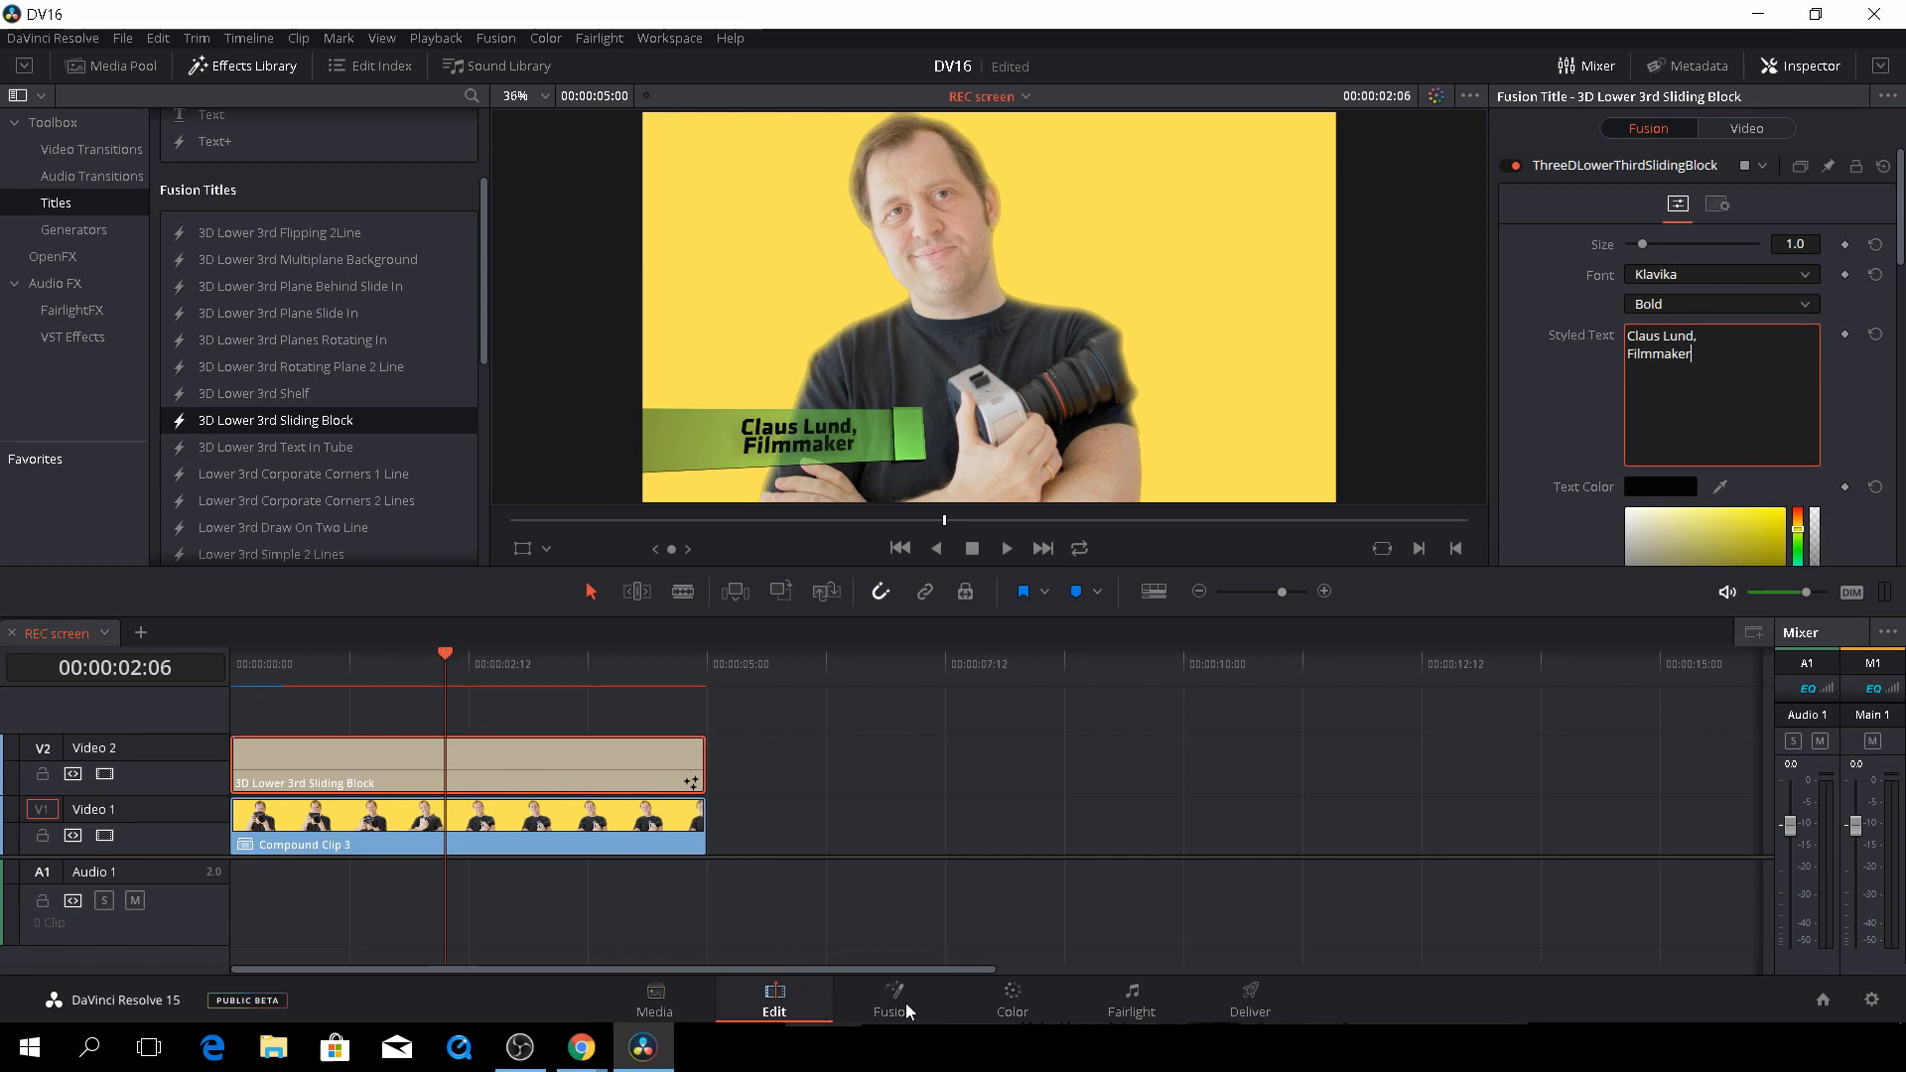
left_click(891, 997)
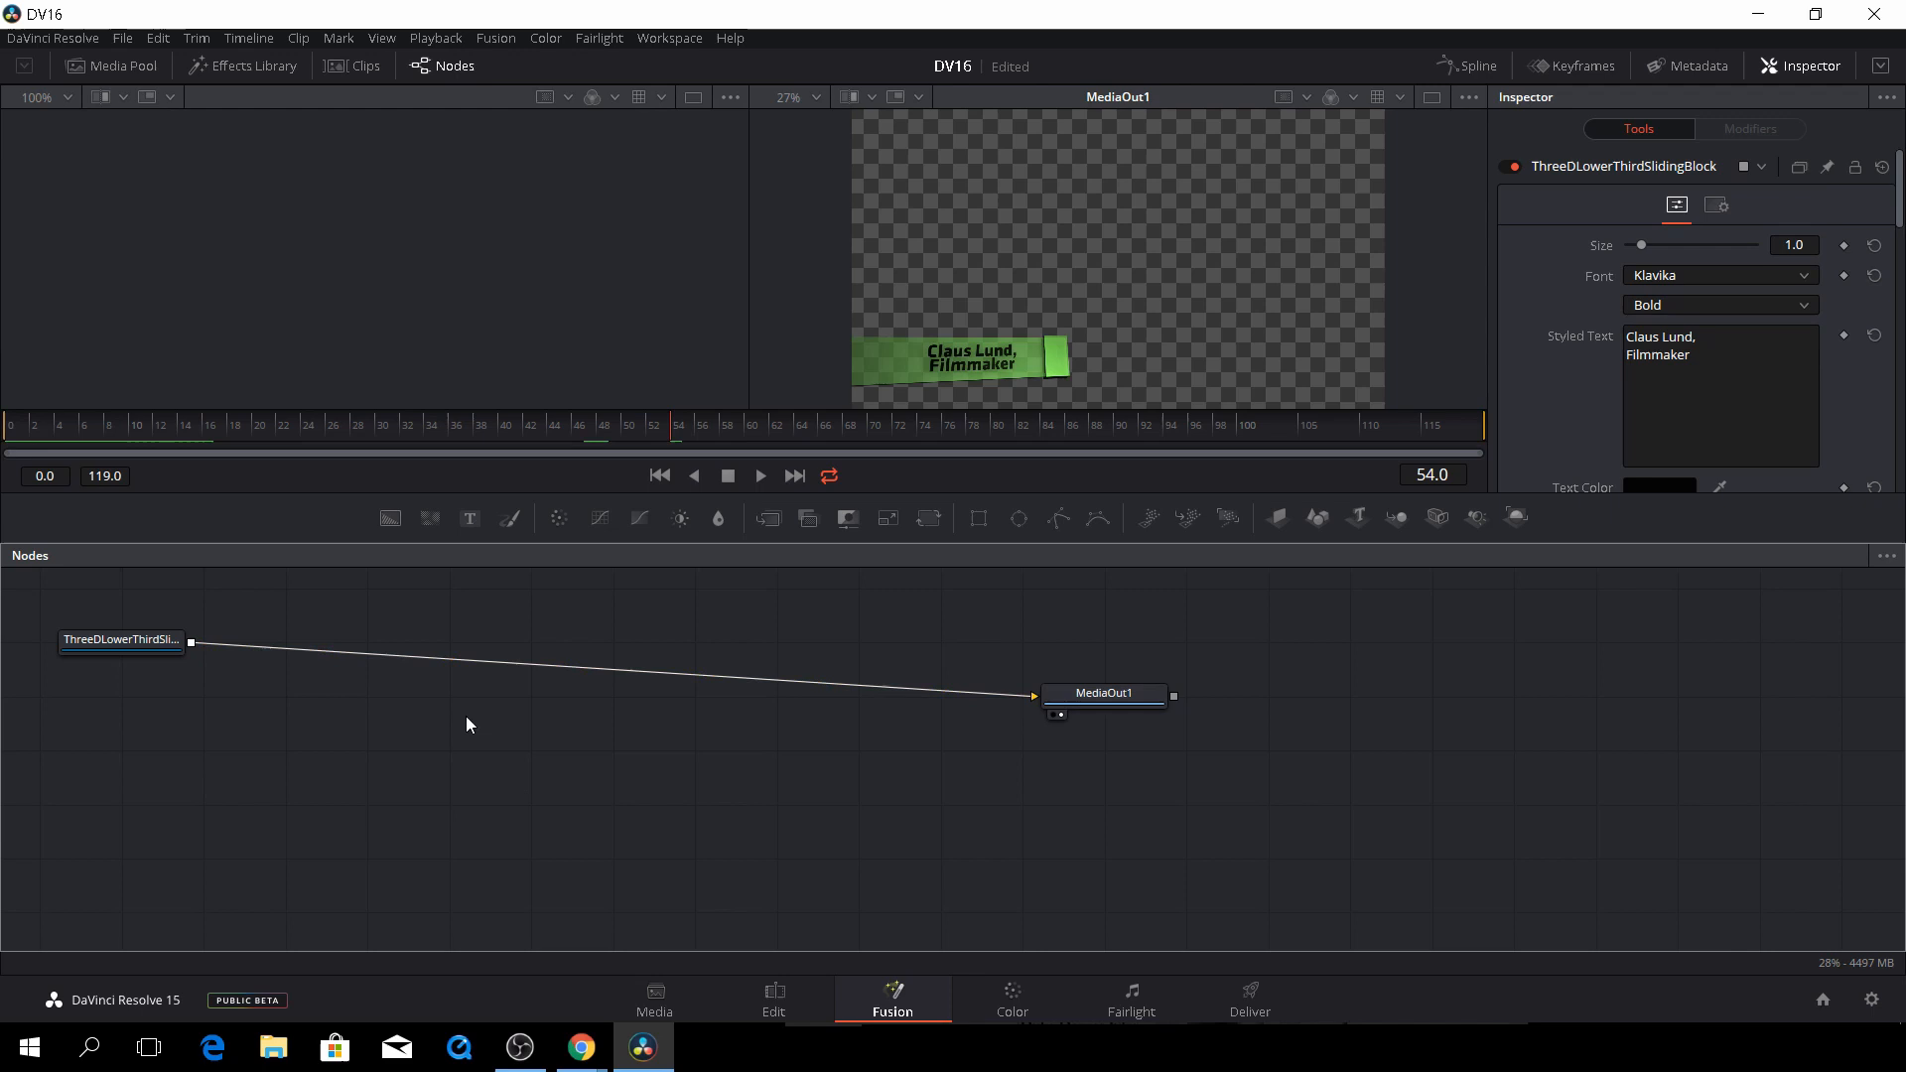
mouse_move(1040, 808)
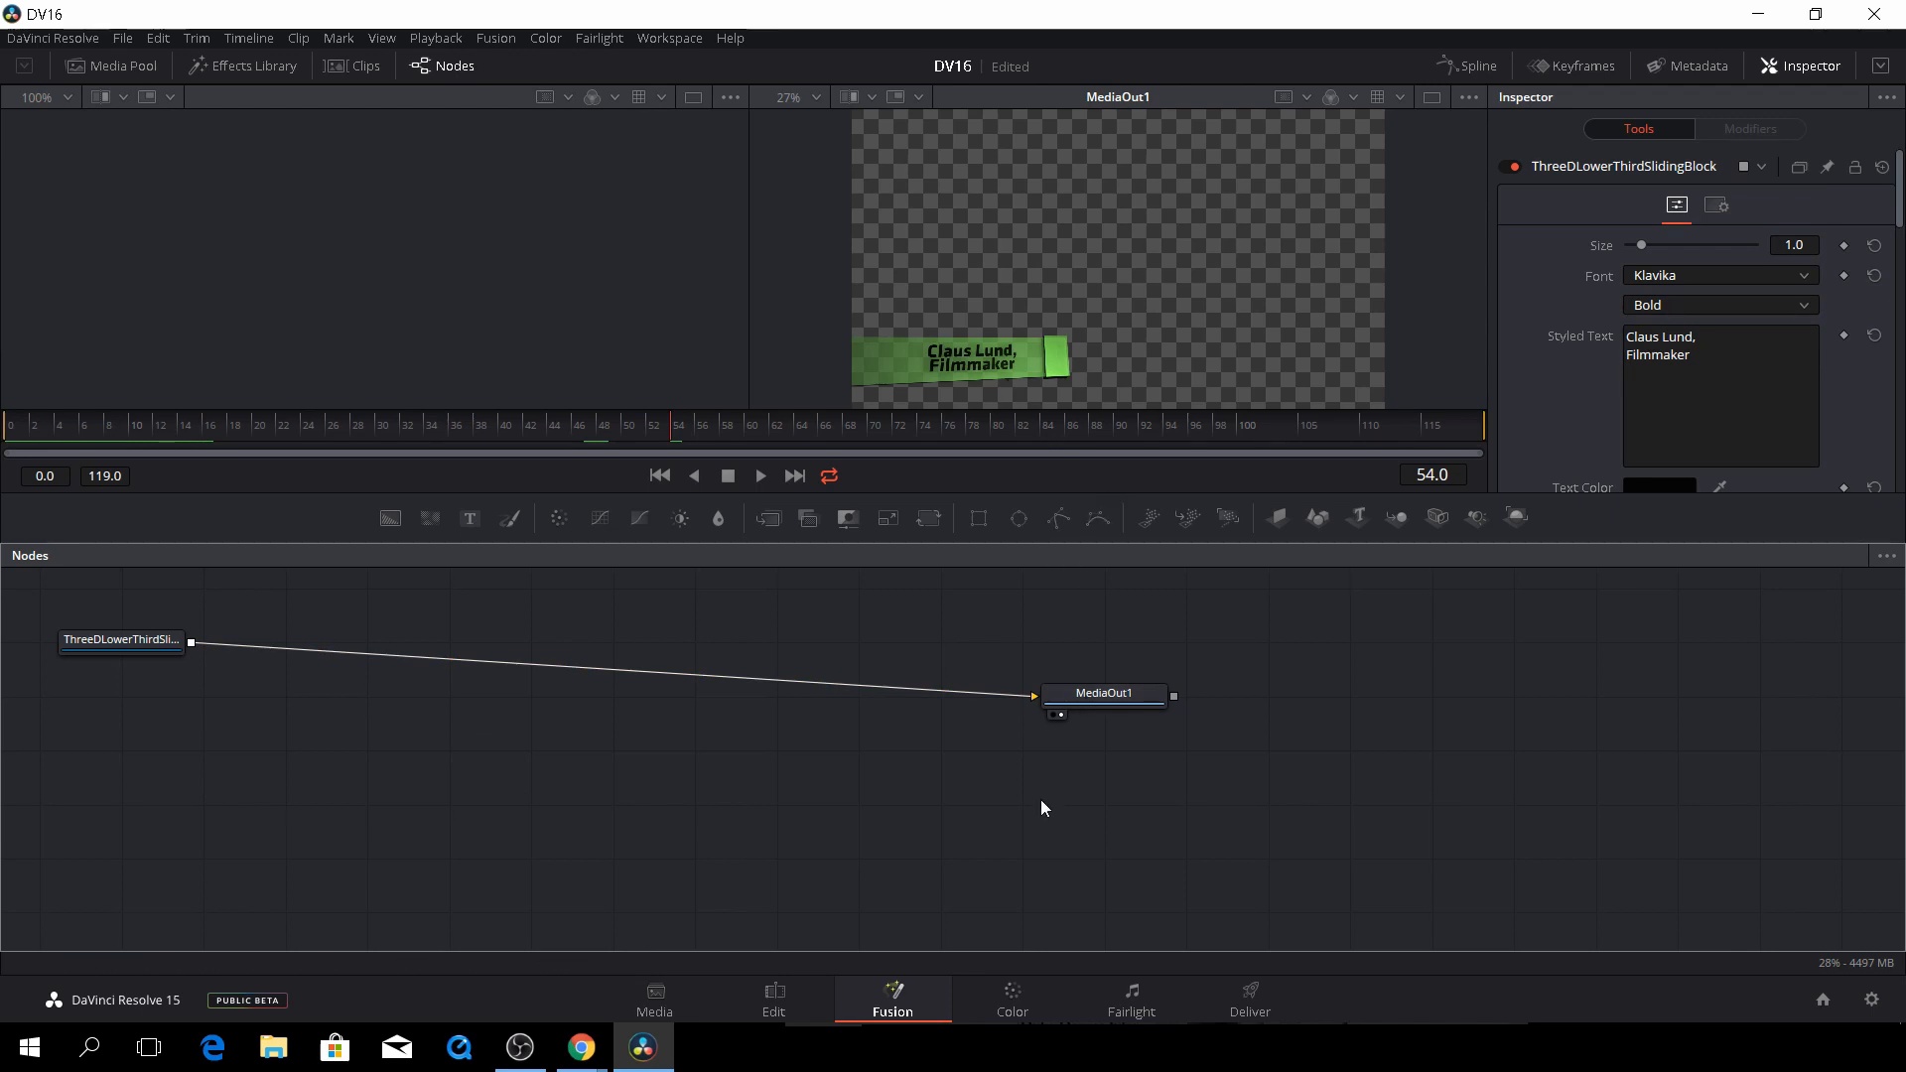
left_click(773, 996)
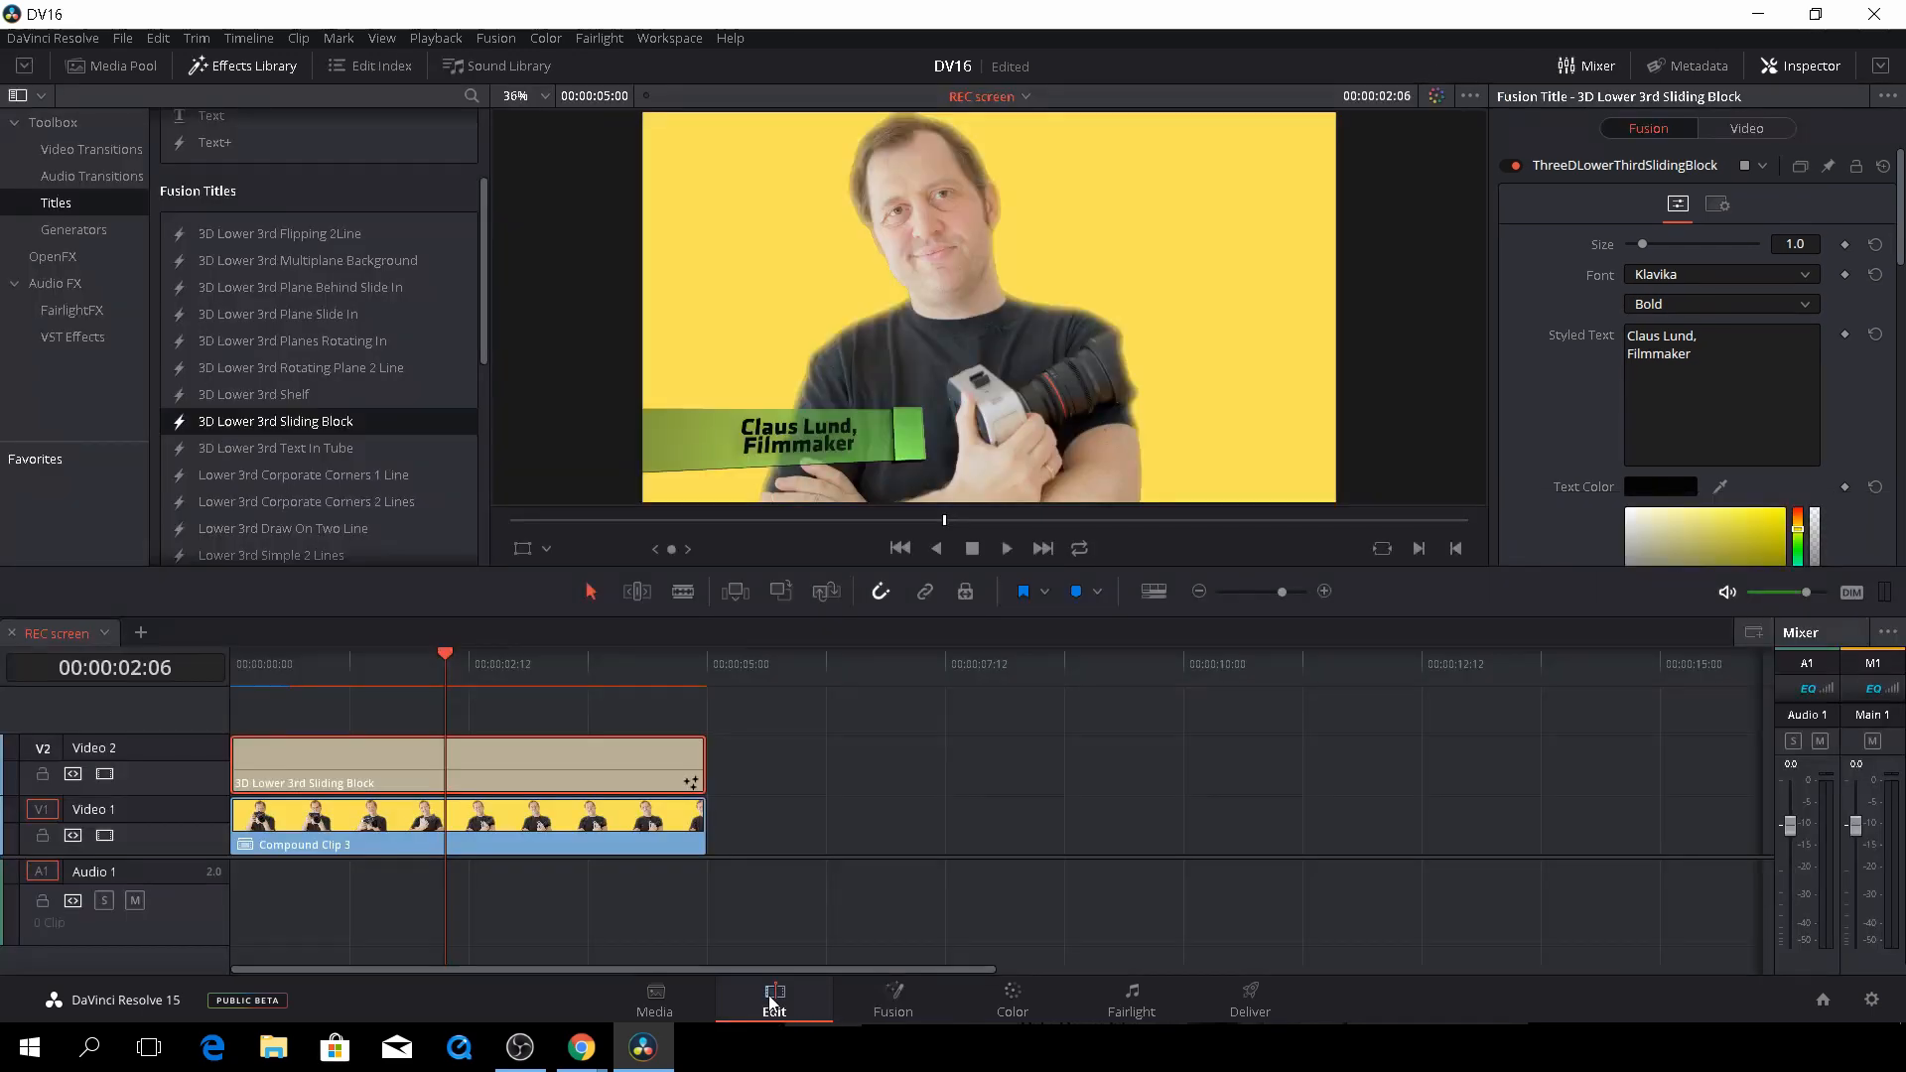